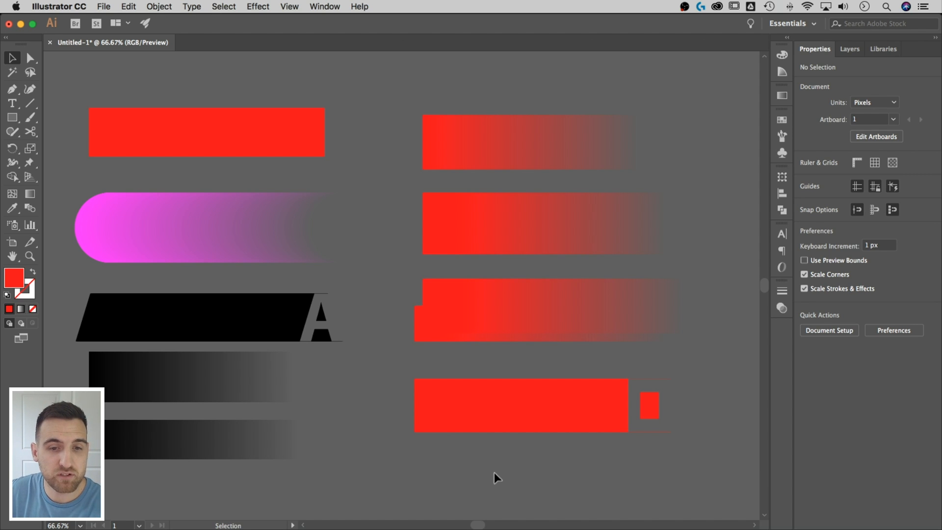
Select one of the example shadow blends, then deselect the example artwork.
left_click(209, 316)
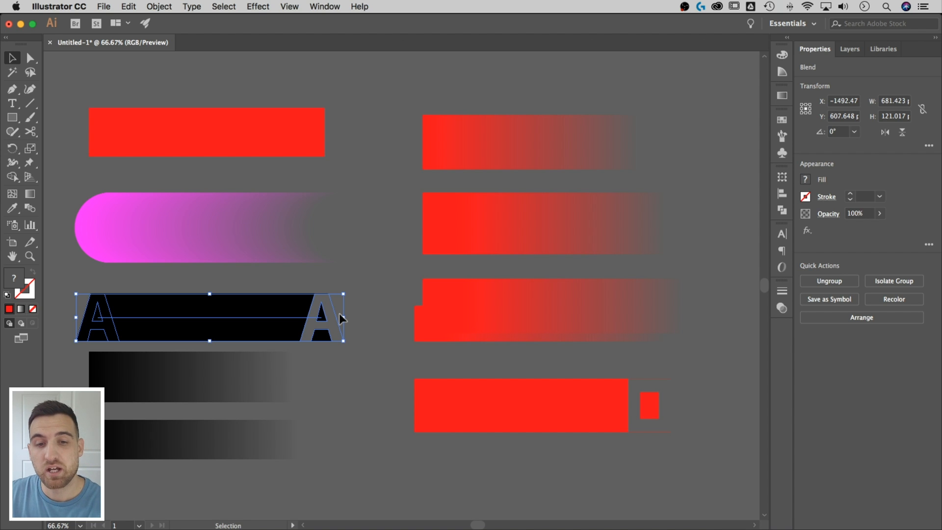
mouse_move(353, 312)
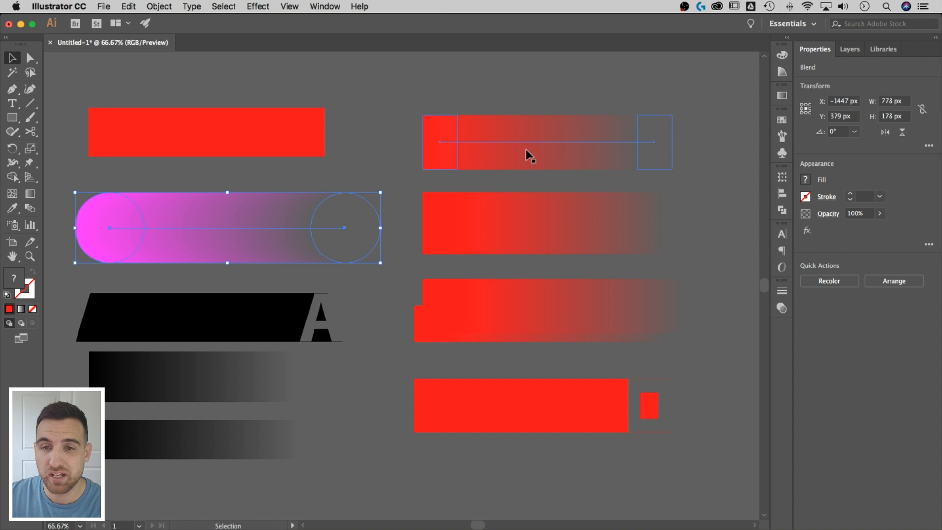
left_click(384, 265)
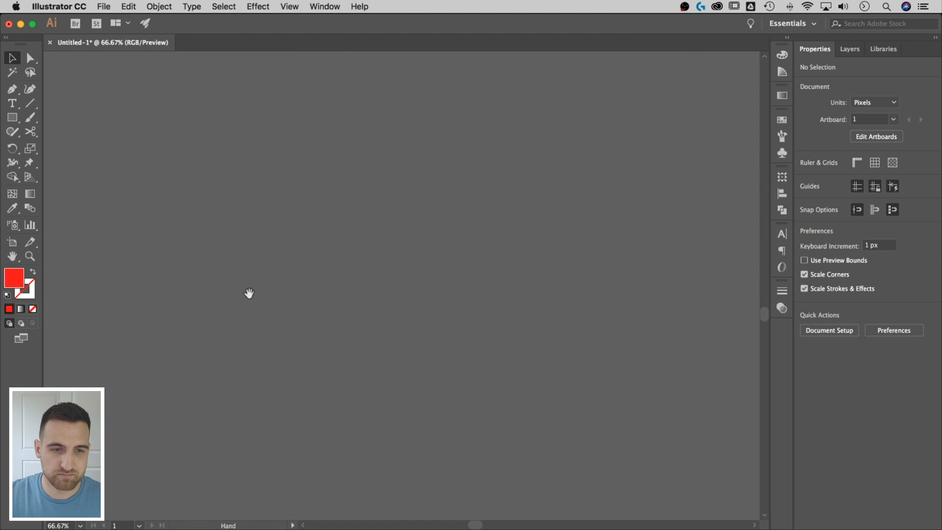
Type a bold $ glyph and convert it to outlines.
left_click(12, 102)
type("A")
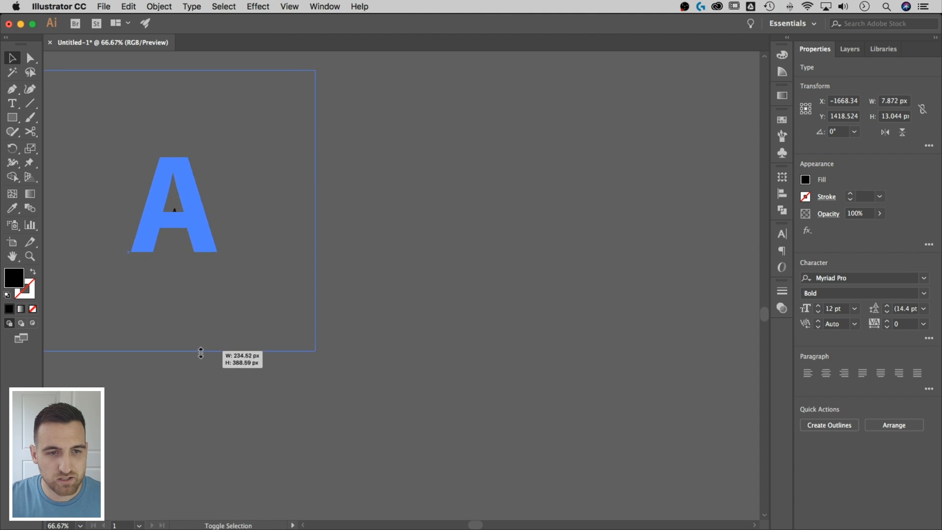
left_click(283, 239)
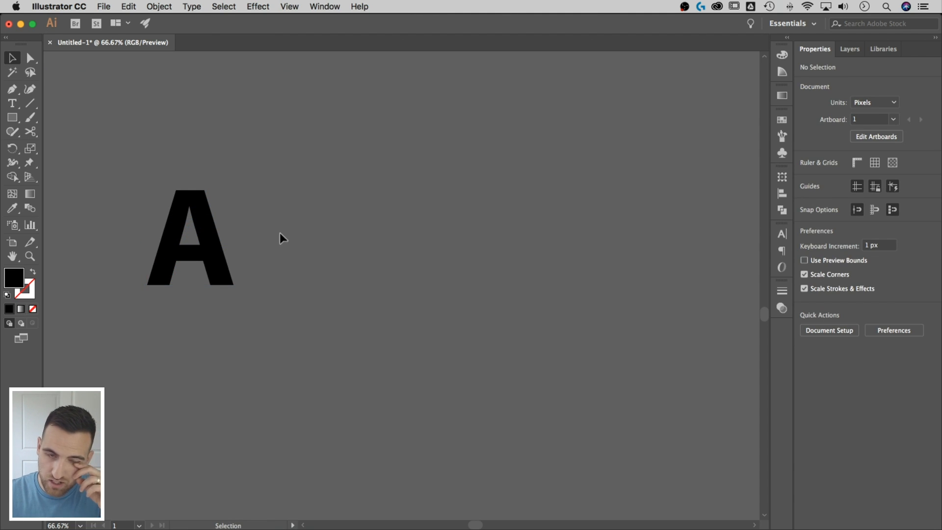
left_click(12, 104)
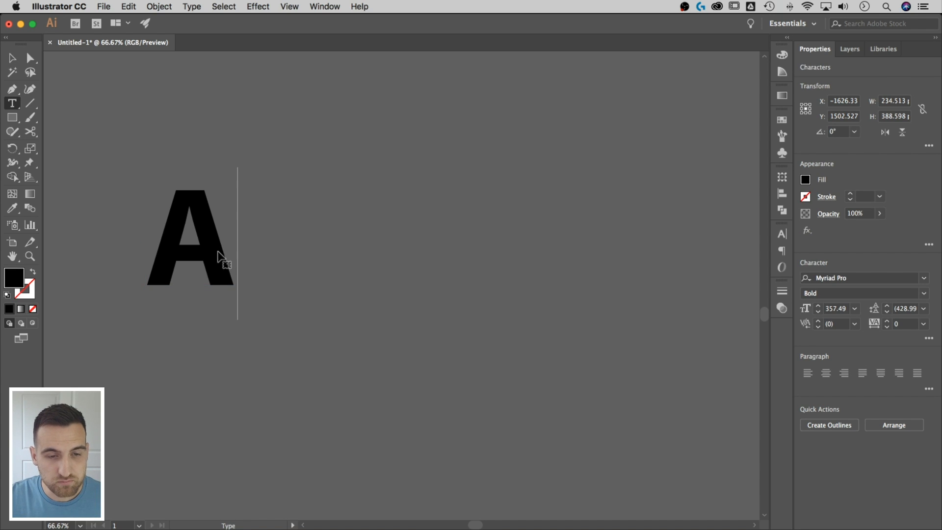
type("$")
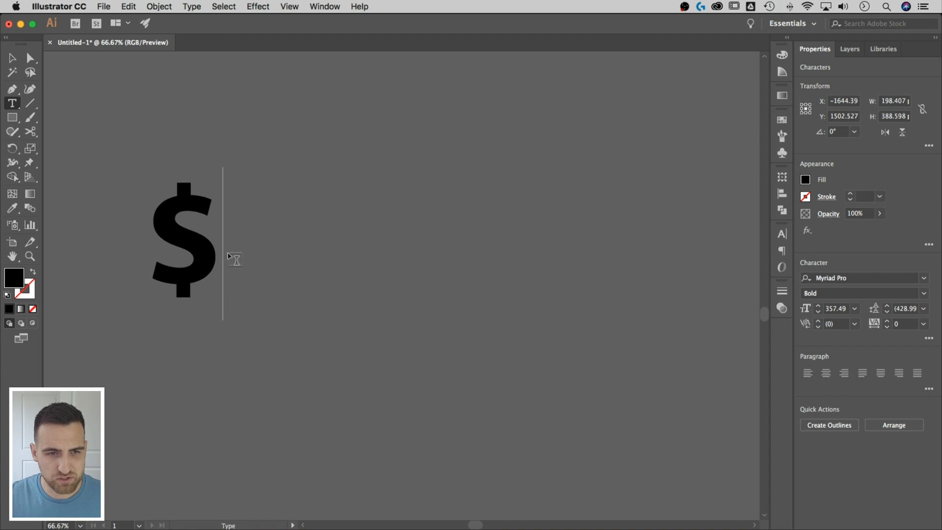
left_click(11, 59)
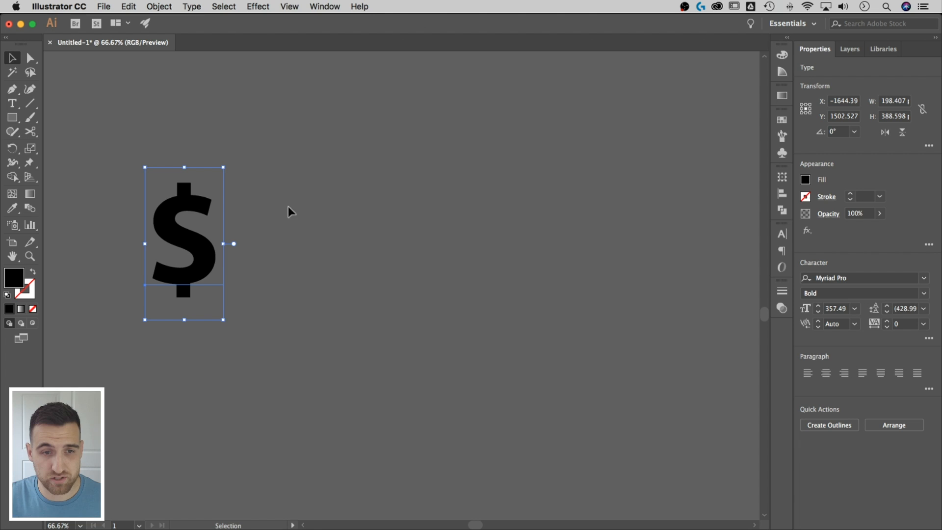
mouse_move(249, 263)
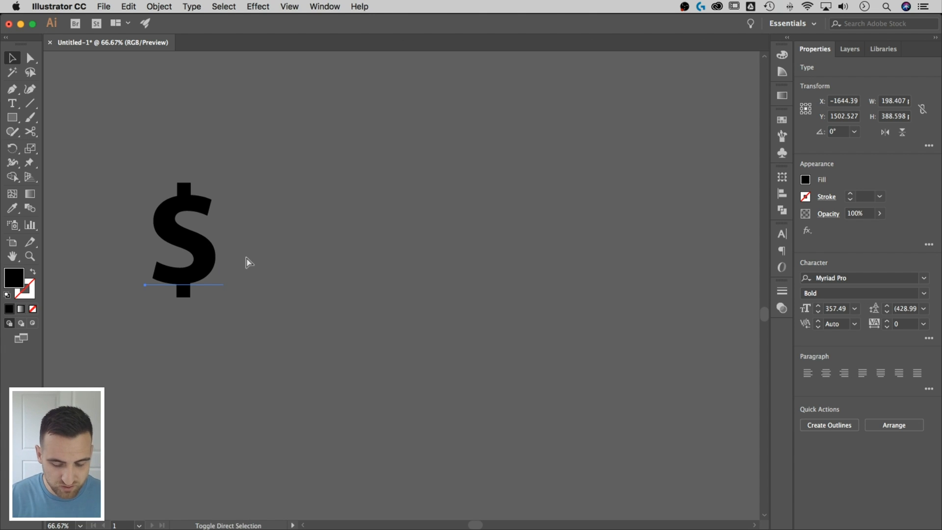
left_click(829, 425)
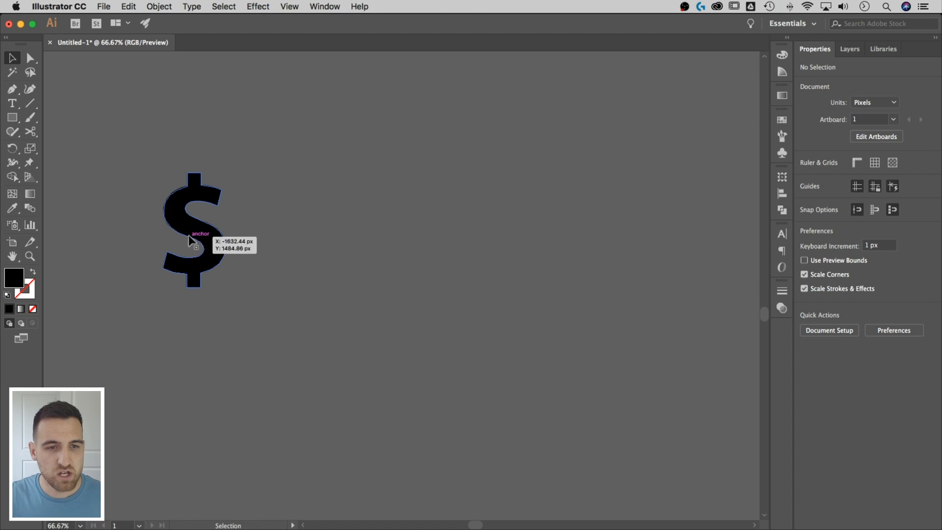
Place a 0%-opacity copy of the $ down-right, then select both glyphs.
left_click(193, 231)
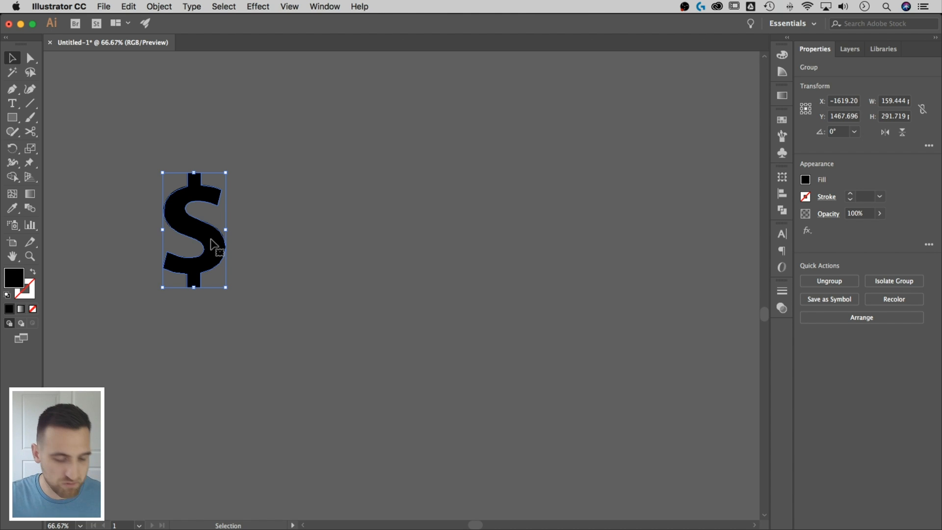
left_click_drag(211, 240, 391, 372)
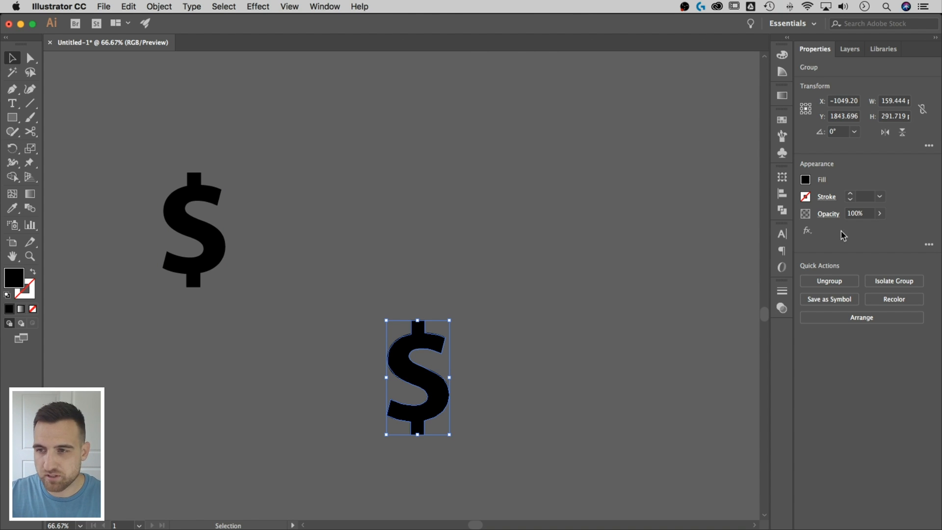
left_click(857, 213)
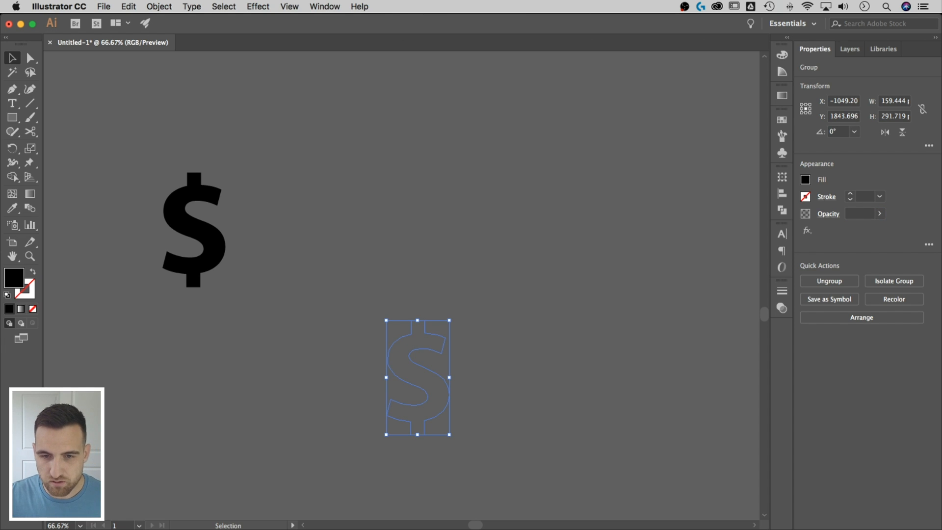
left_click_drag(418, 378, 194, 230)
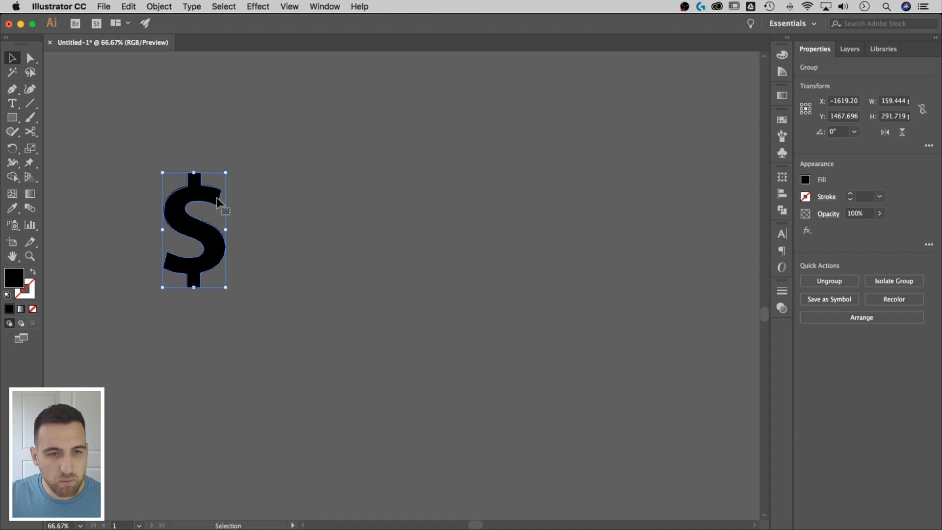
left_click_drag(193, 230, 417, 377)
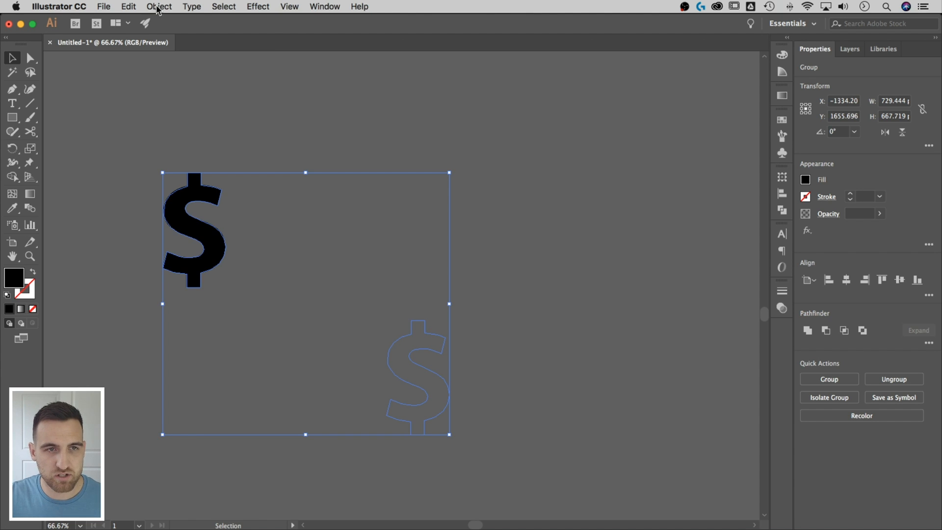
Set blend spacing to Specified Distance 1 px and blend the two $ glyphs.
left_click(158, 6)
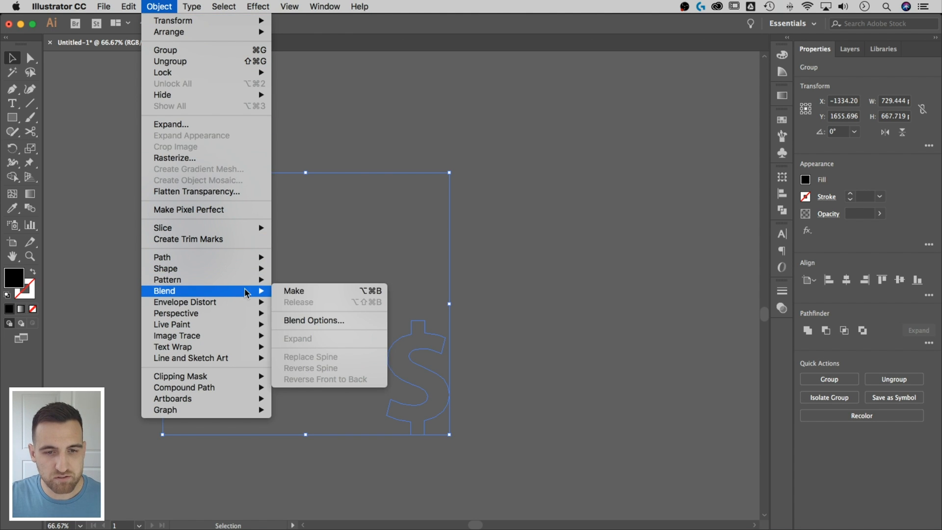
left_click(312, 320)
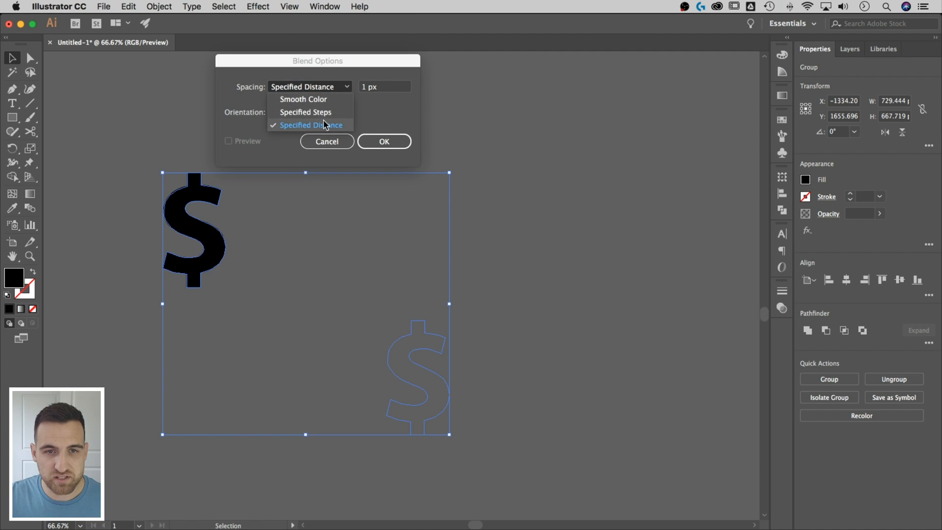
left_click(310, 125)
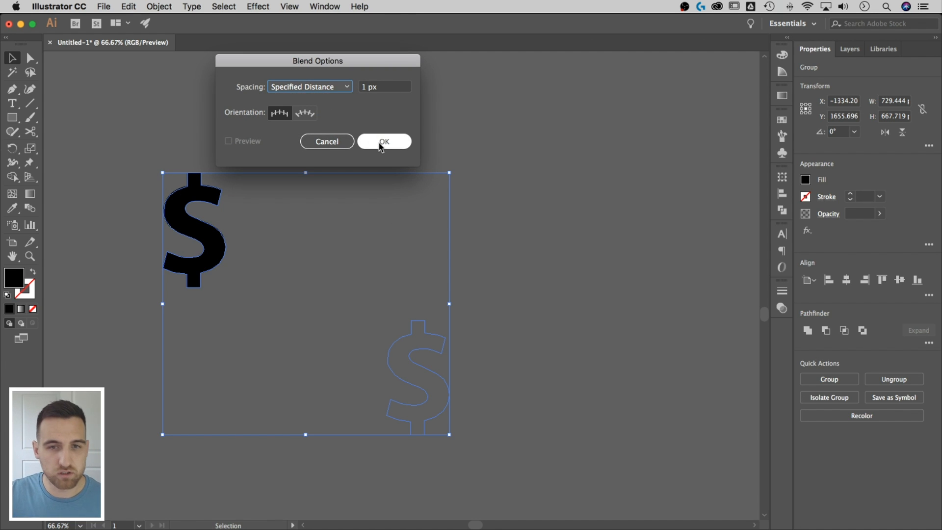
left_click(158, 7)
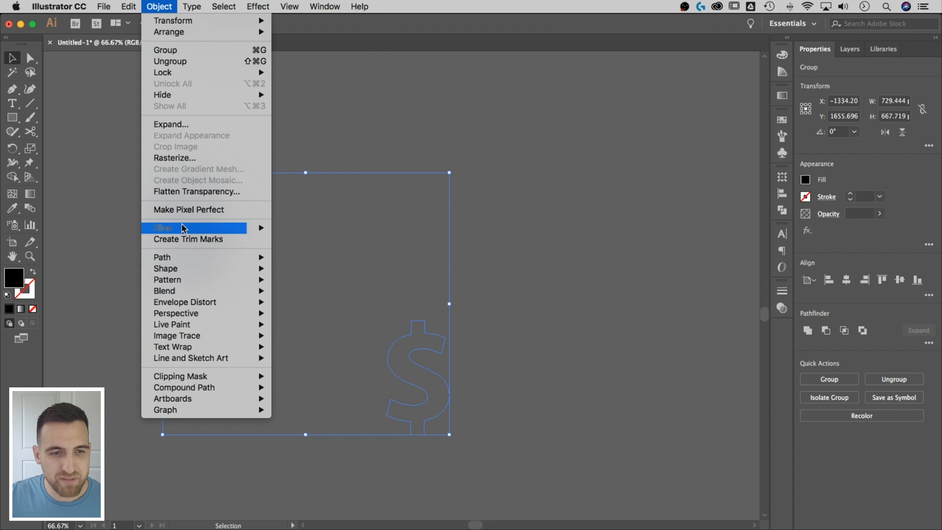
mouse_move(164, 291)
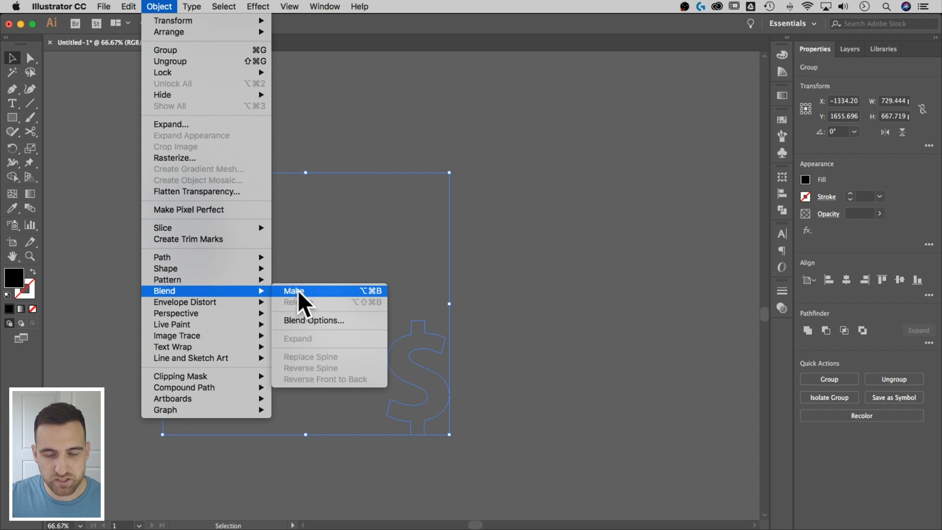
mouse_move(308, 294)
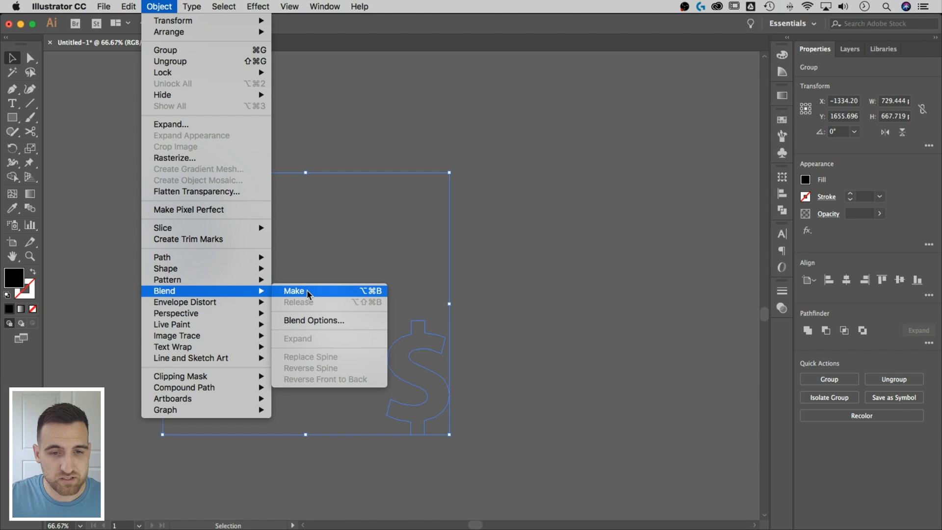
left_click(293, 291)
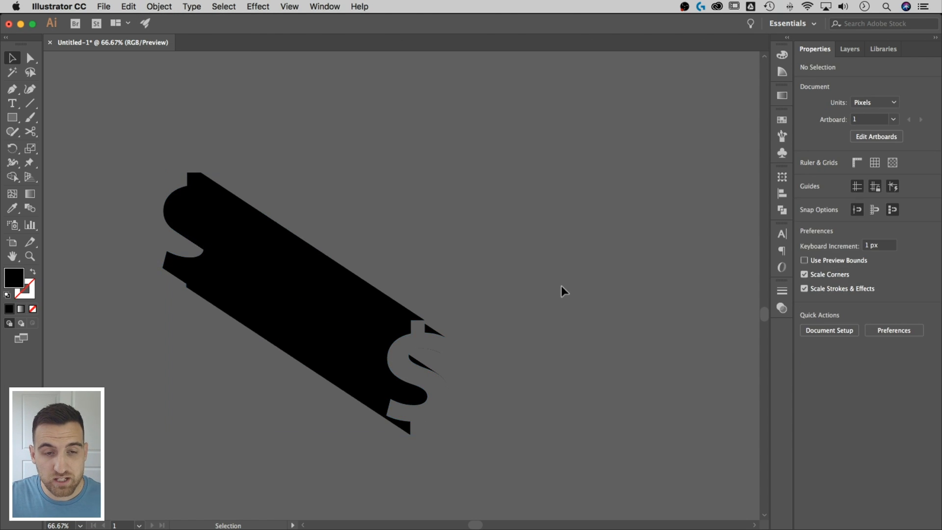
Drag the $ long-shadow blend up and to the left.
left_click_drag(396, 325, 228, 235)
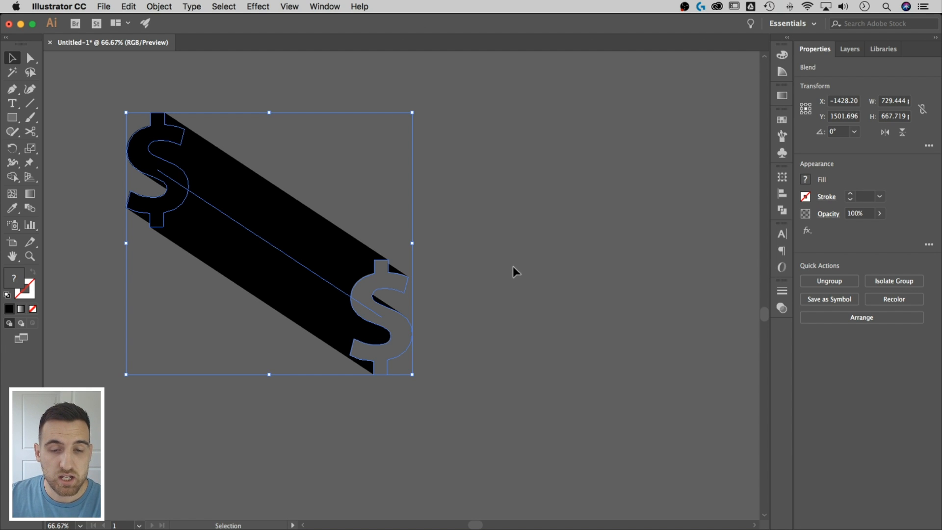
mouse_move(514, 275)
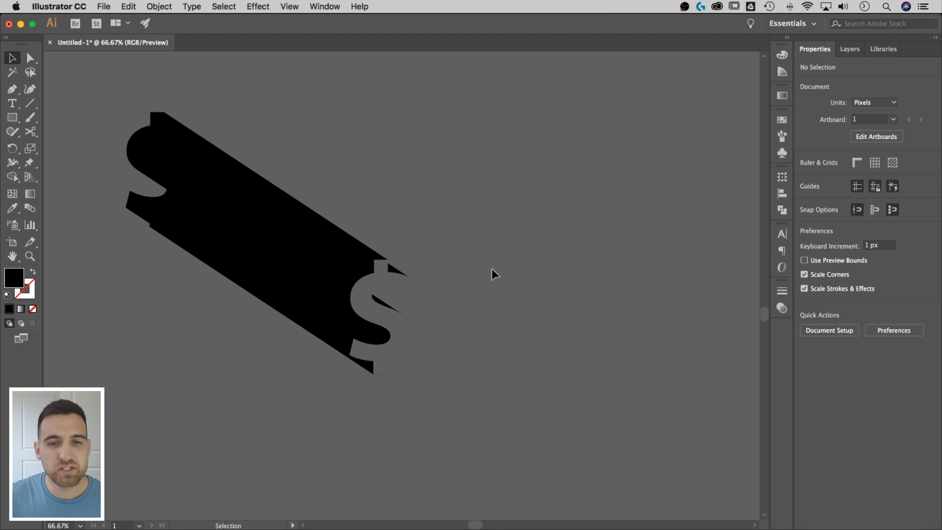
Type a bold A beside the shadow, scale it up, and convert it to outlines.
left_click(391, 287)
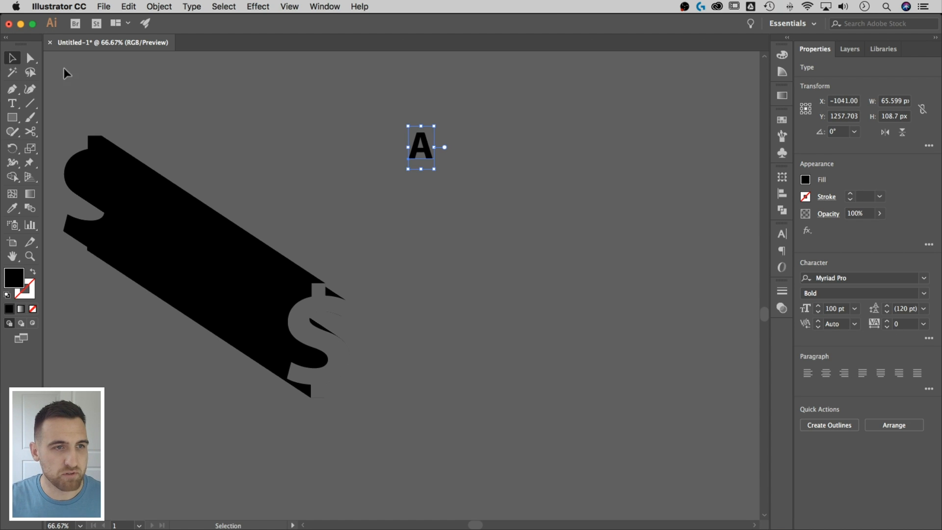
left_click_drag(443, 147, 524, 250)
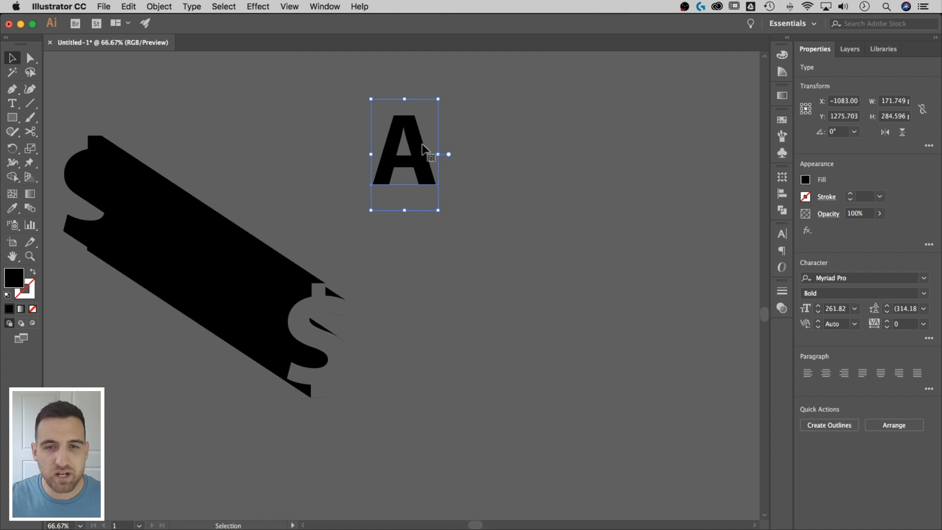
mouse_move(829, 425)
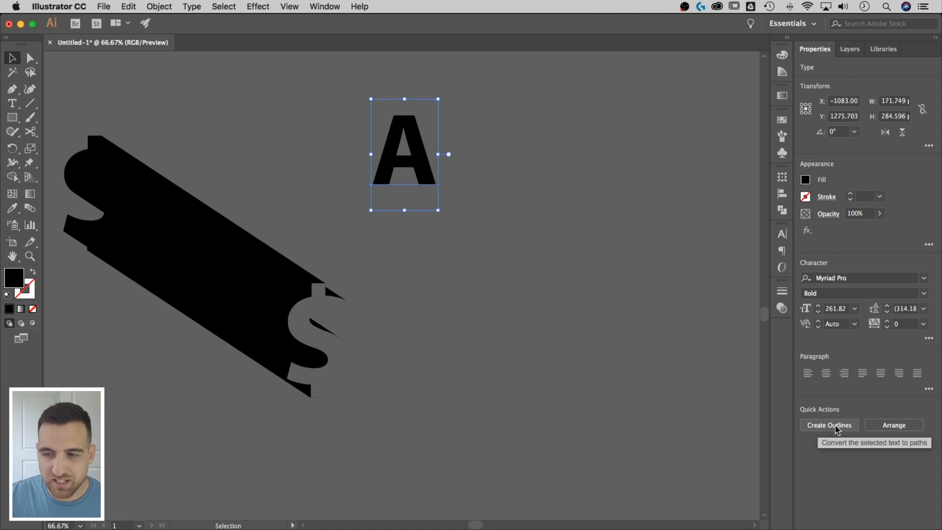
left_click(829, 425)
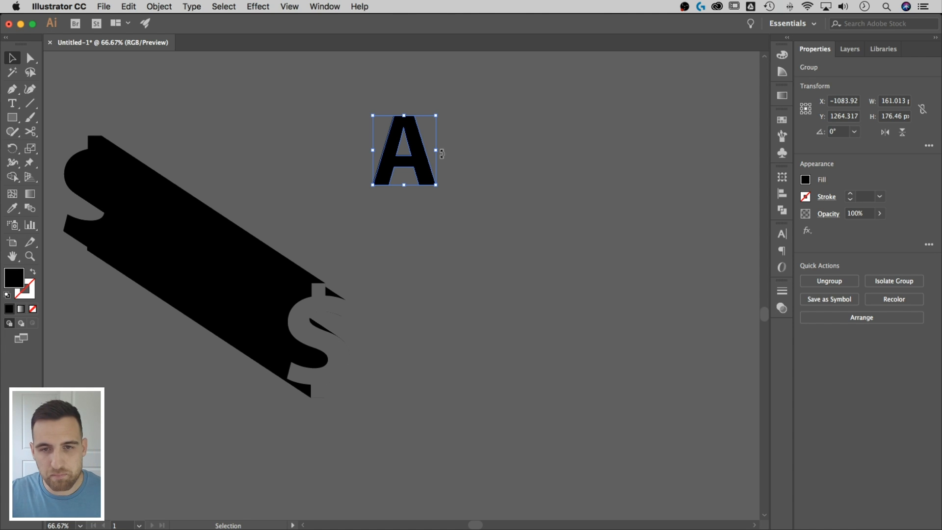
left_click_drag(404, 149, 592, 278)
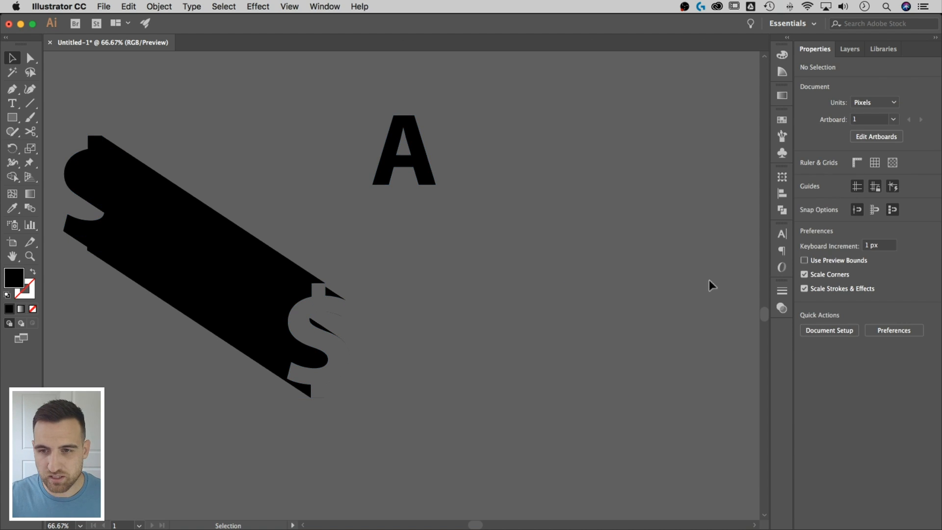
Select and ungroup the outlined A, then drag across it diagonally.
left_click(403, 150)
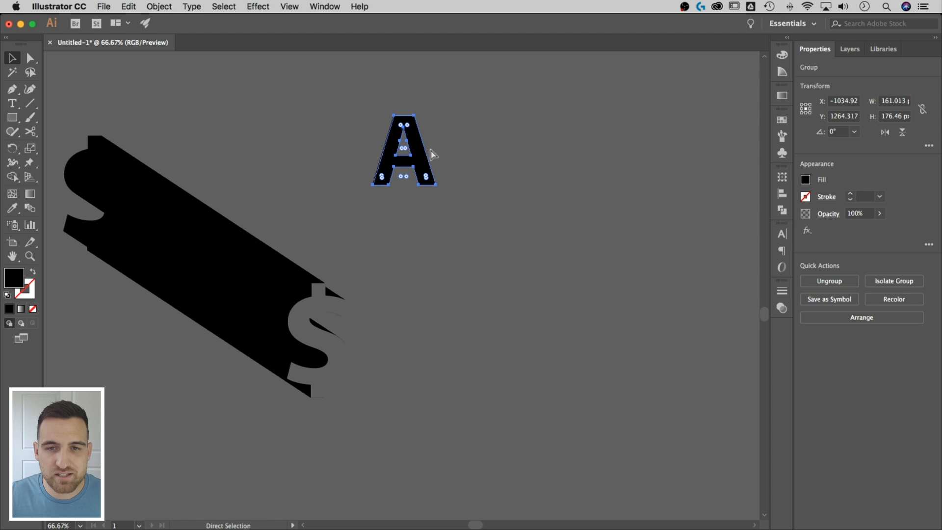
right_click(404, 150)
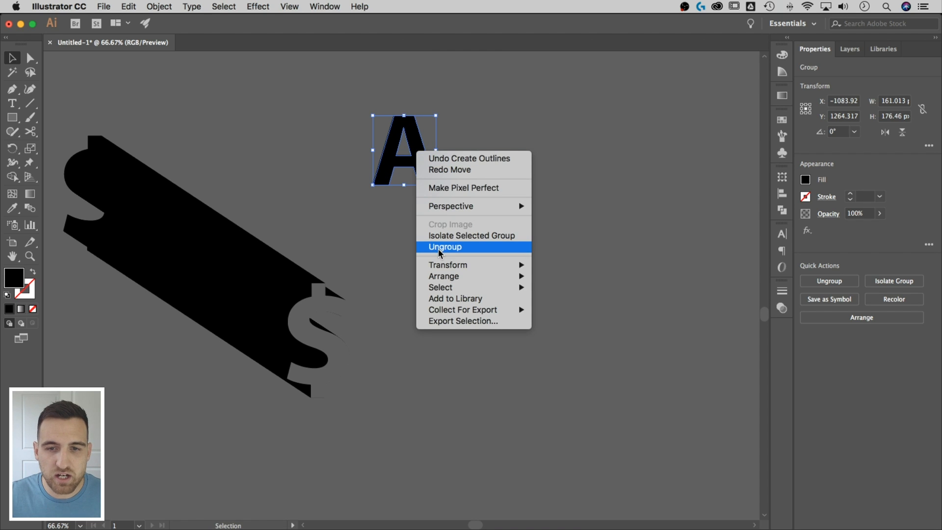
left_click(445, 247)
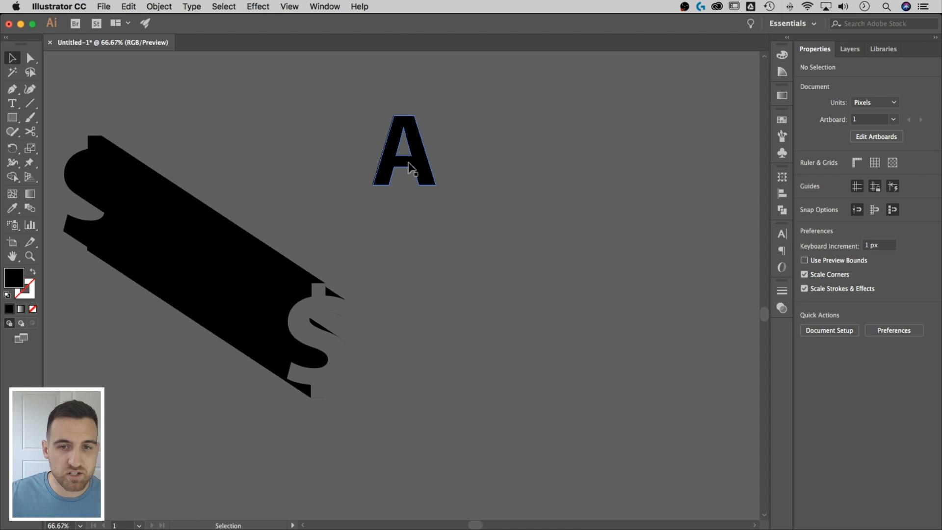
left_click_drag(403, 150, 525, 255)
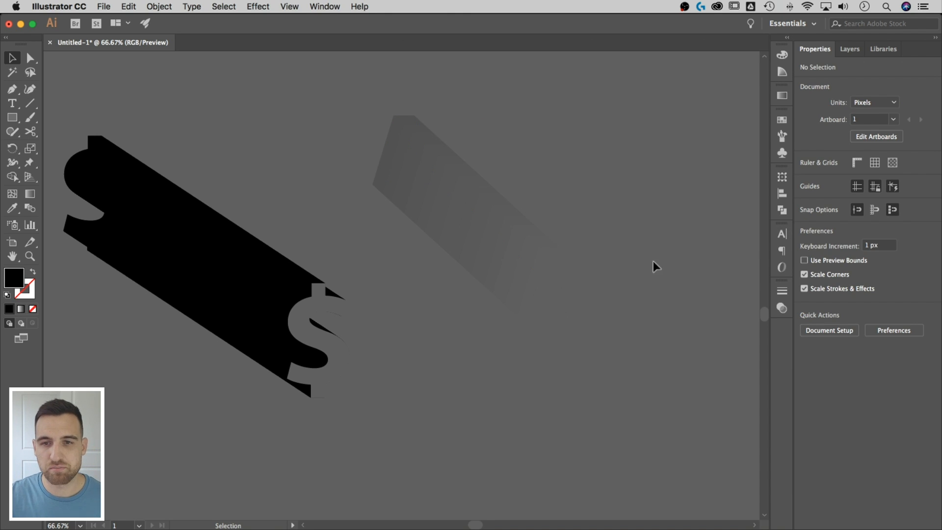
Toggle Outline view from the View menu.
left_click(290, 7)
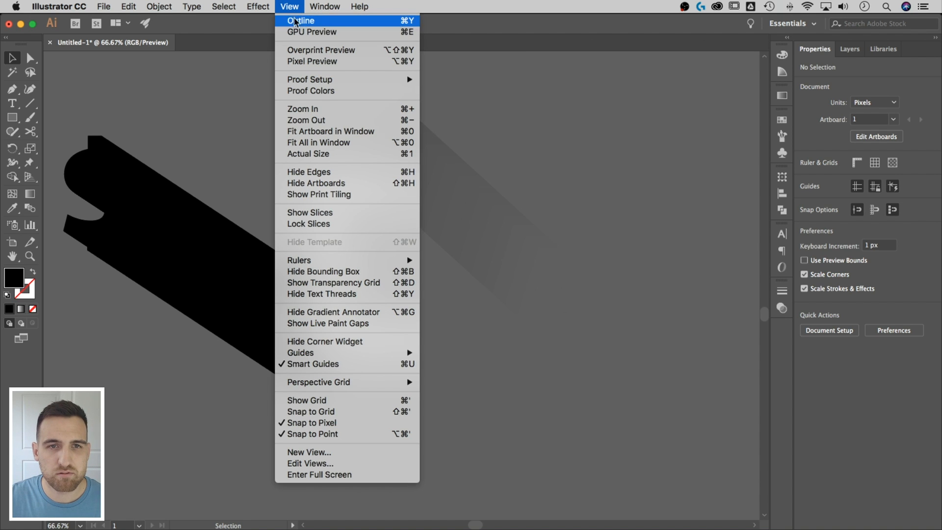
left_click(312, 32)
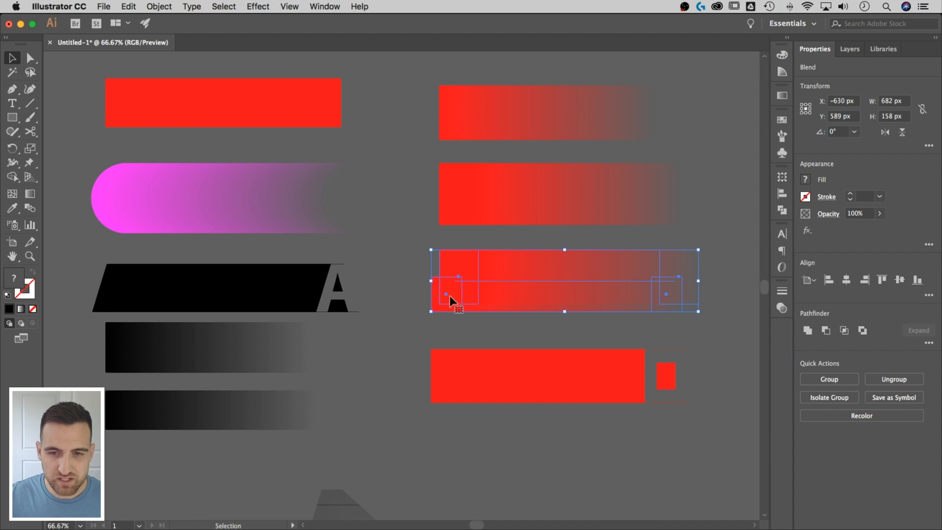
mouse_move(547, 267)
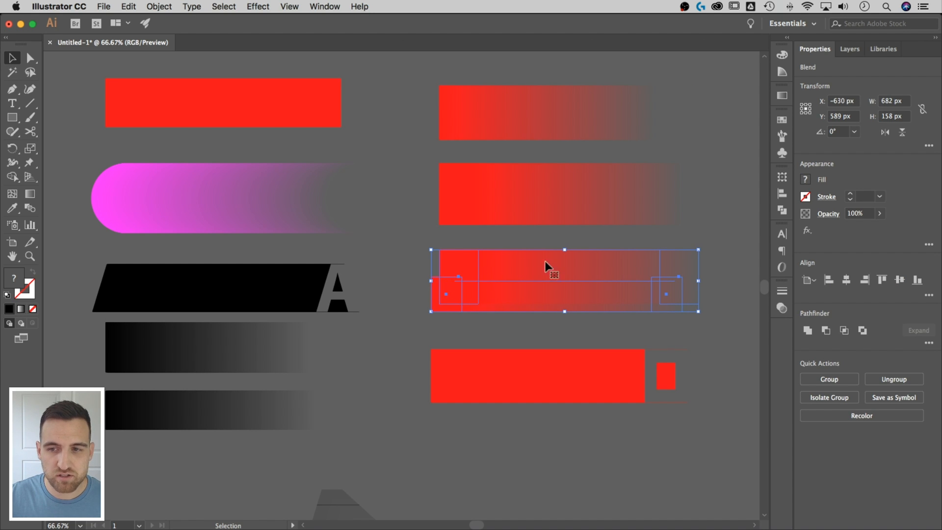
mouse_move(727, 270)
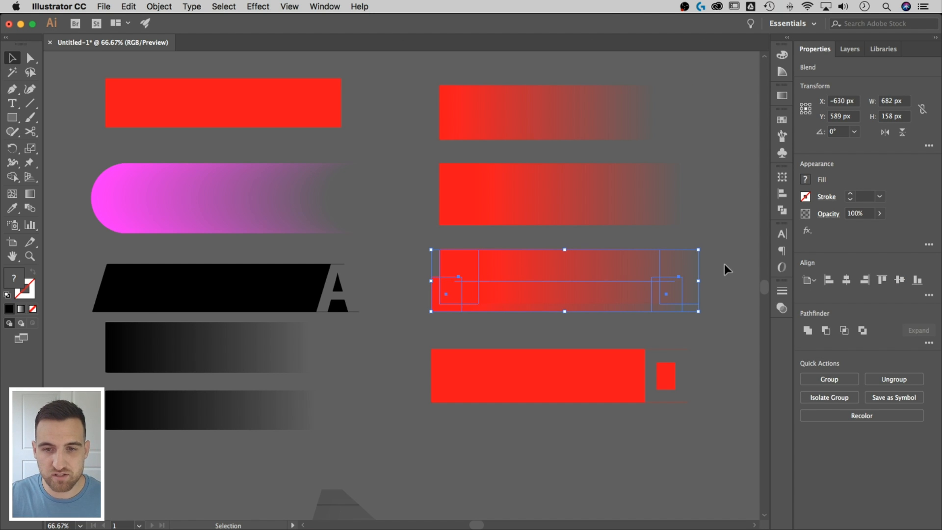
left_click(222, 102)
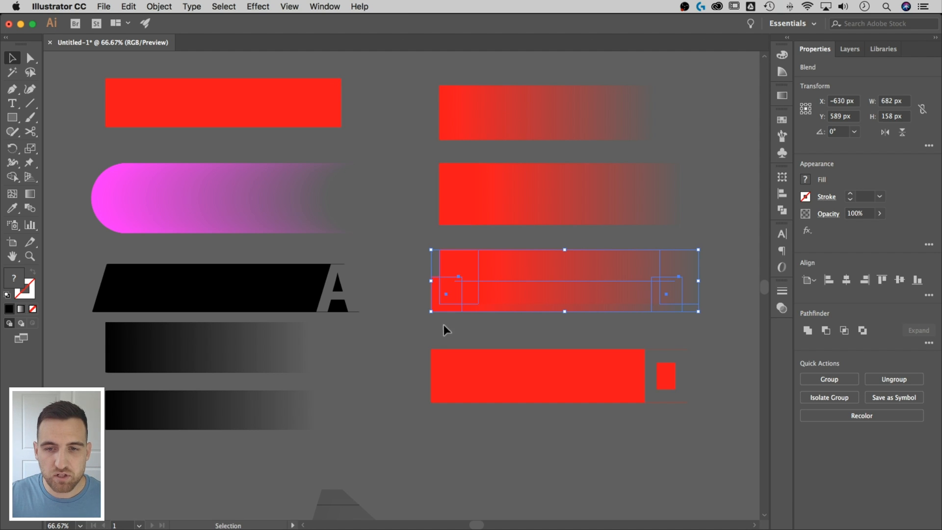
scroll("down", 3)
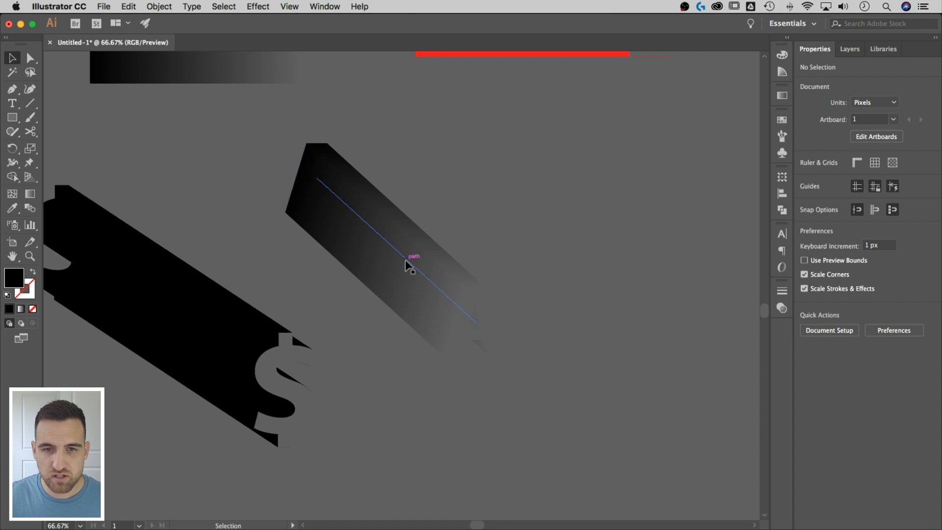
mouse_move(493, 264)
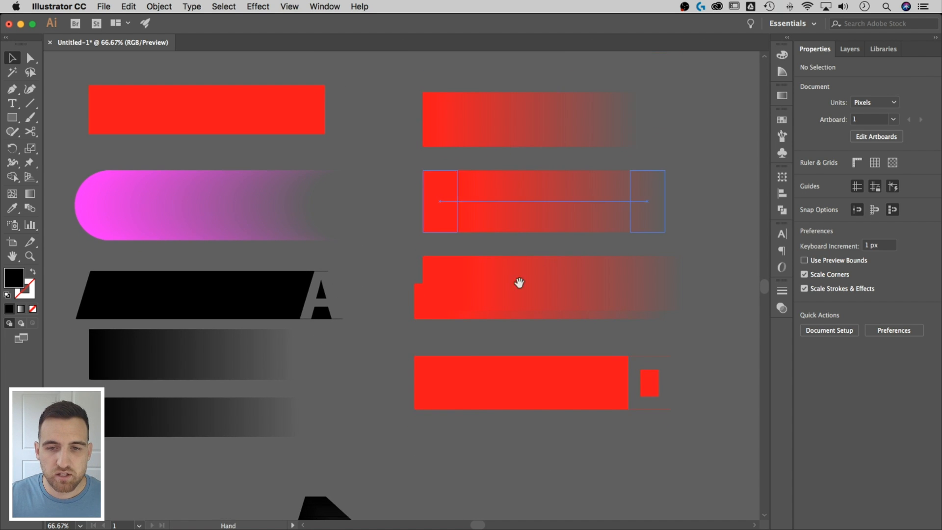
Isolate the end $ of the blend, dismiss the can't-ungroup alert, and ungroup it.
left_click(519, 383)
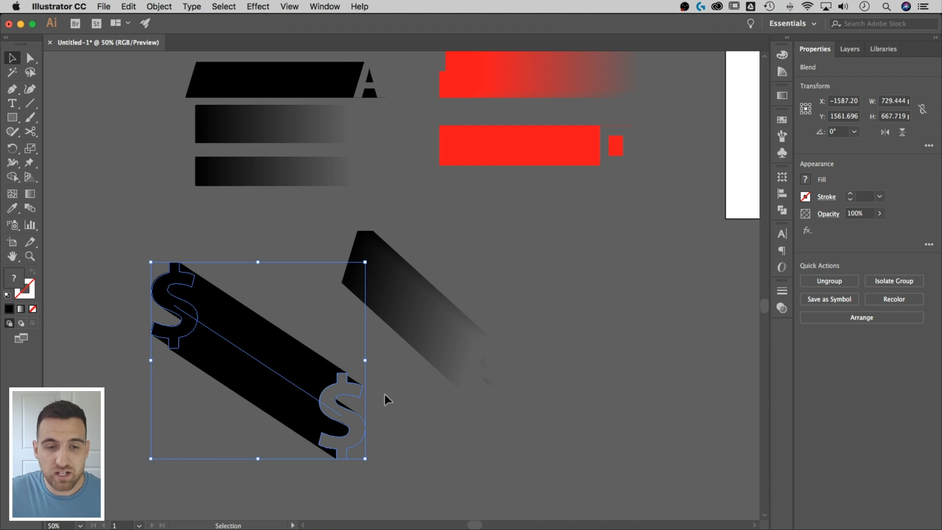
mouse_move(357, 399)
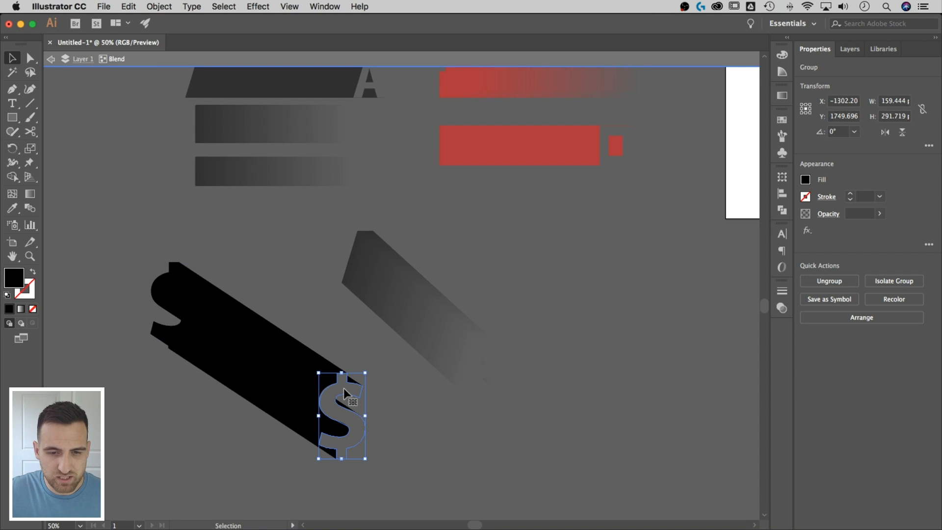
left_click(827, 281)
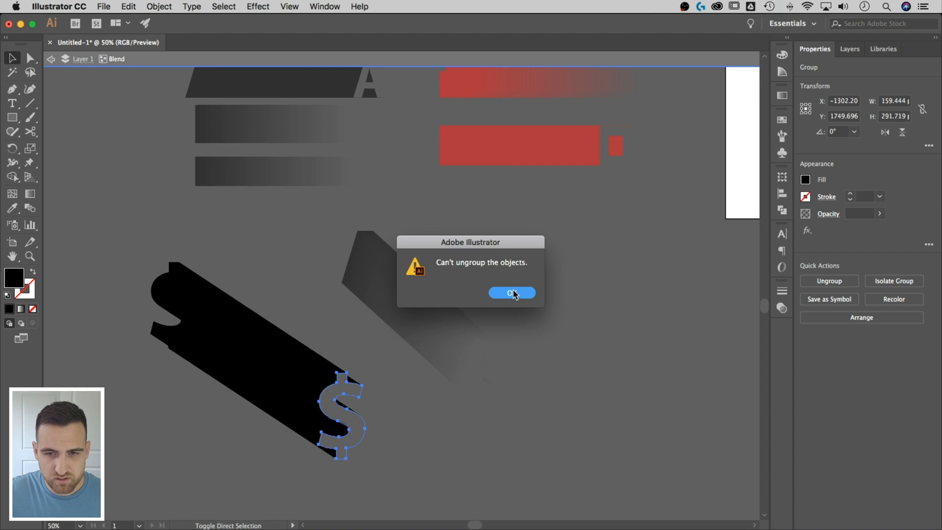
left_click(511, 293)
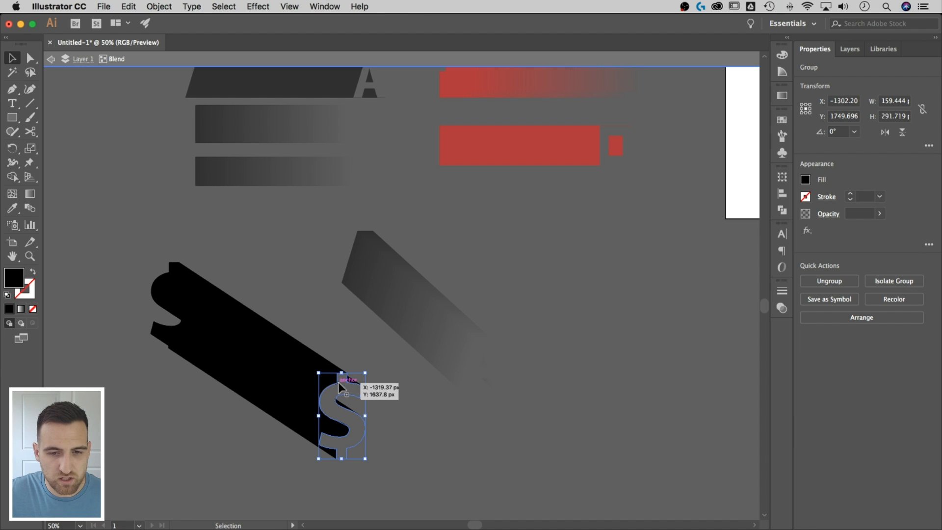
right_click(342, 388)
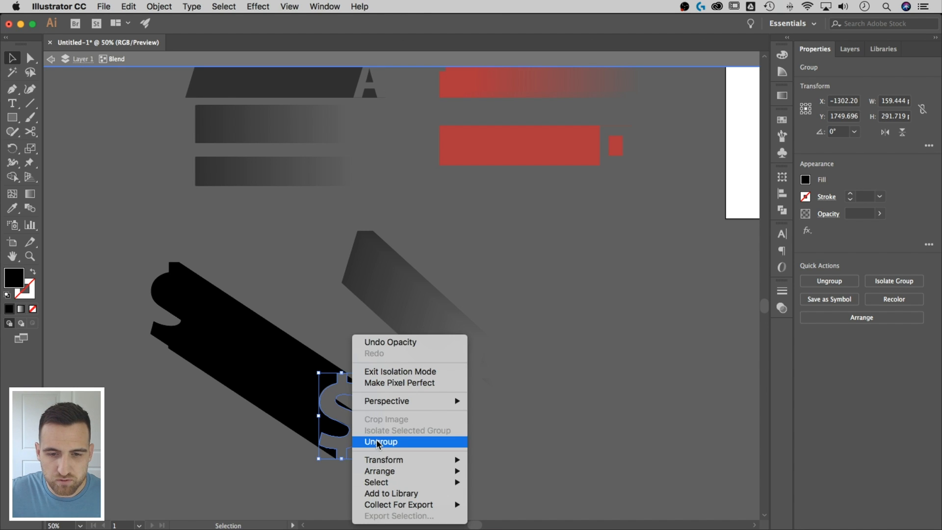
left_click(380, 441)
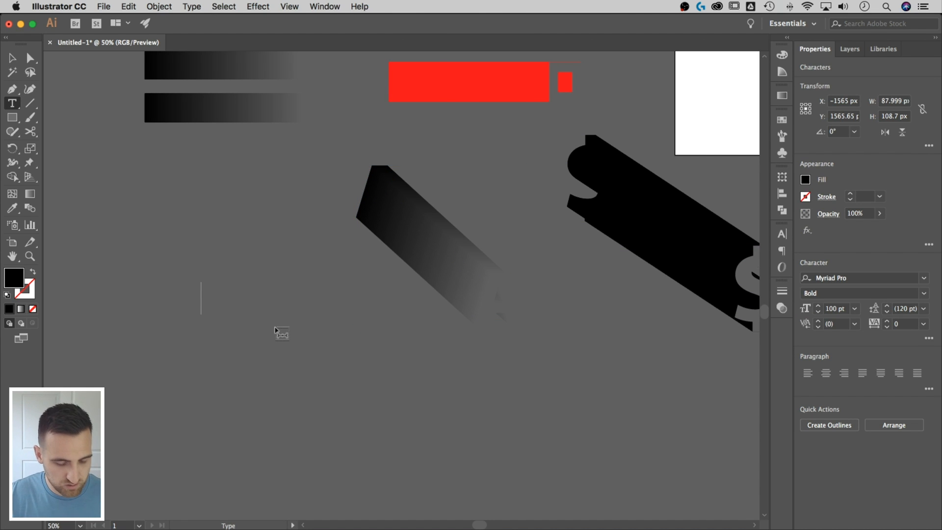
Type a new $, enlarge it, and place an offset copy down-right.
type("$")
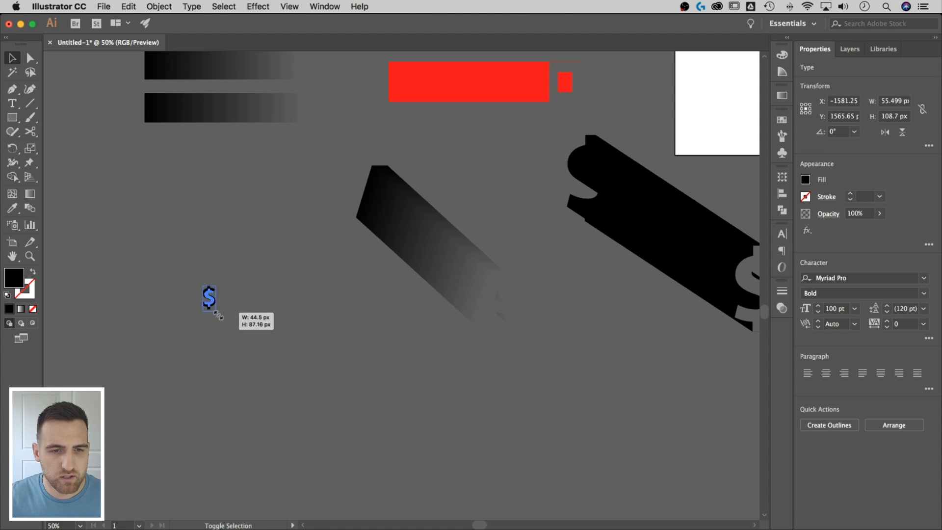
left_click_drag(218, 317, 253, 396)
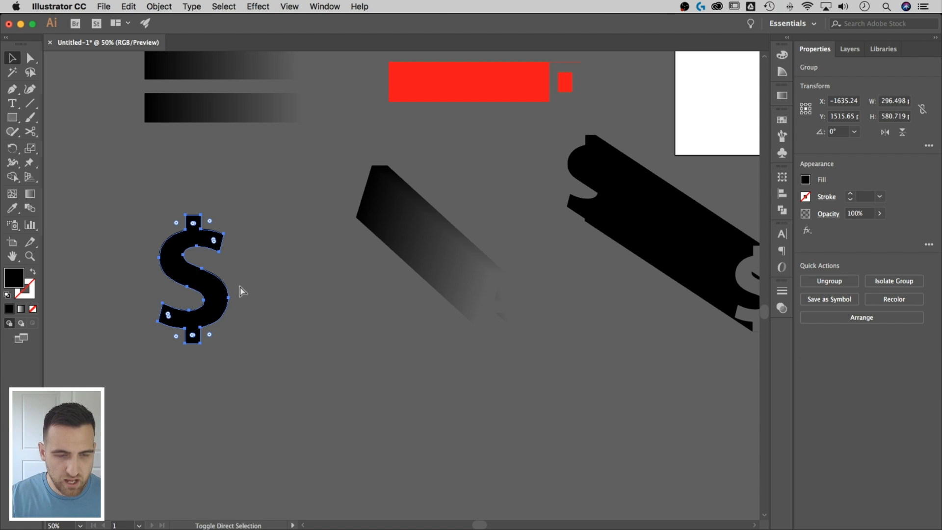
right_click(210, 290)
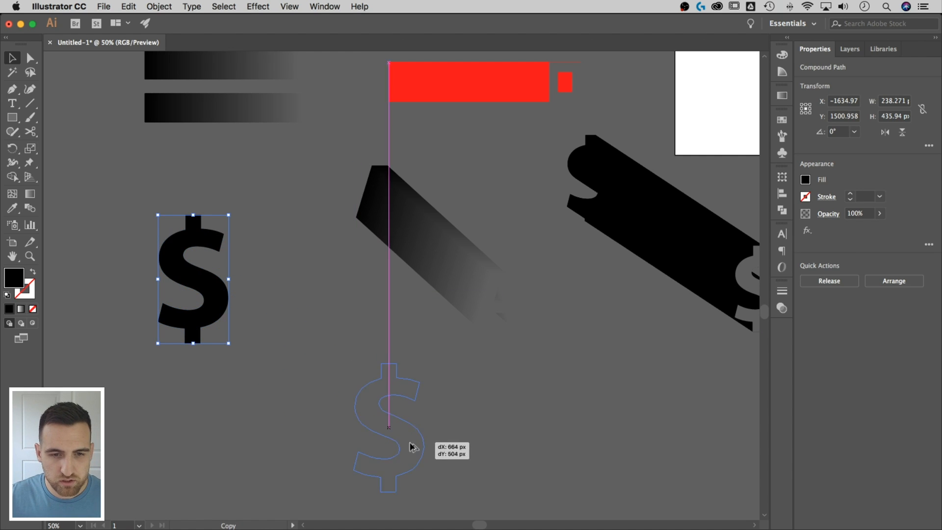
left_click_drag(388, 424, 380, 425)
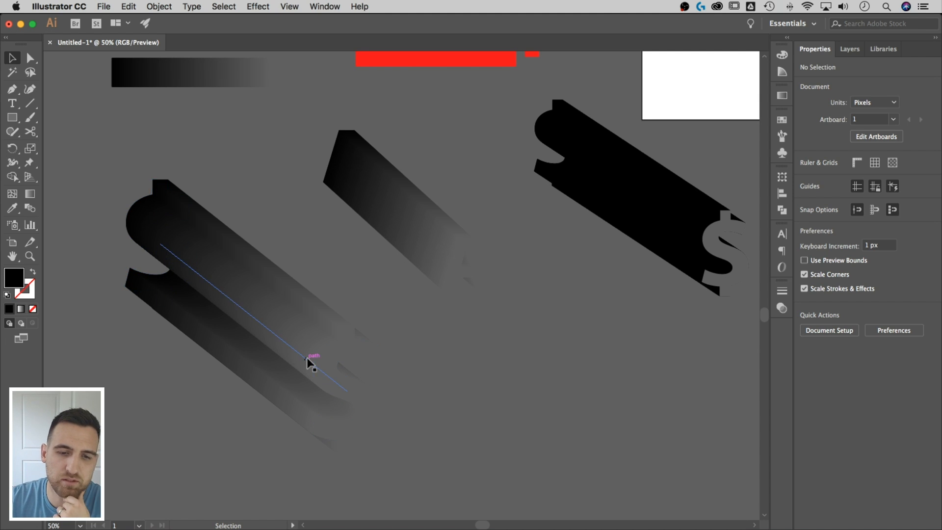
Select the front $ inside the blend, adjust its opacity, then deselect.
left_click(159, 240)
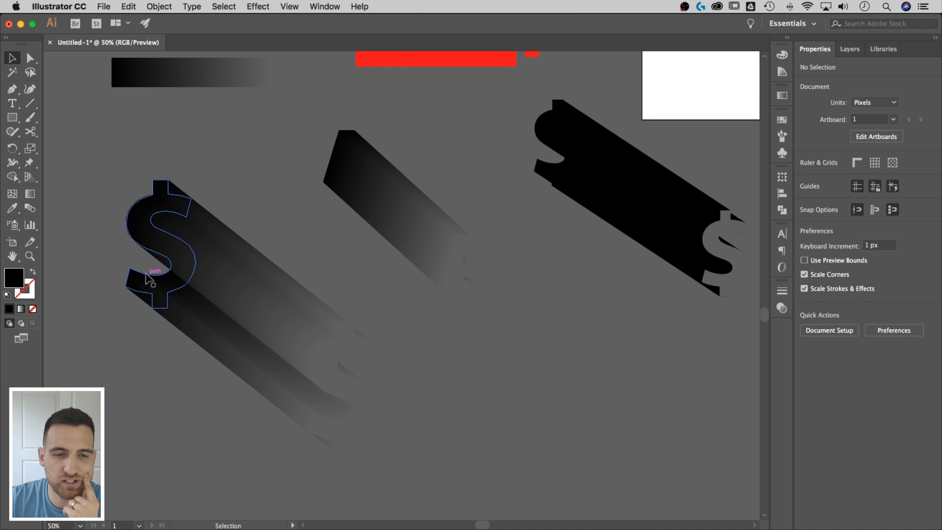
mouse_move(157, 214)
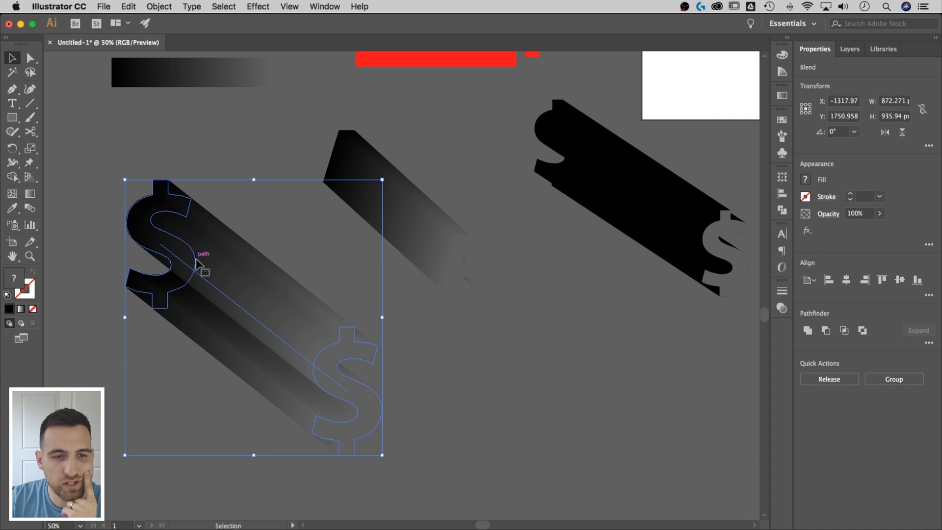
left_click(520, 459)
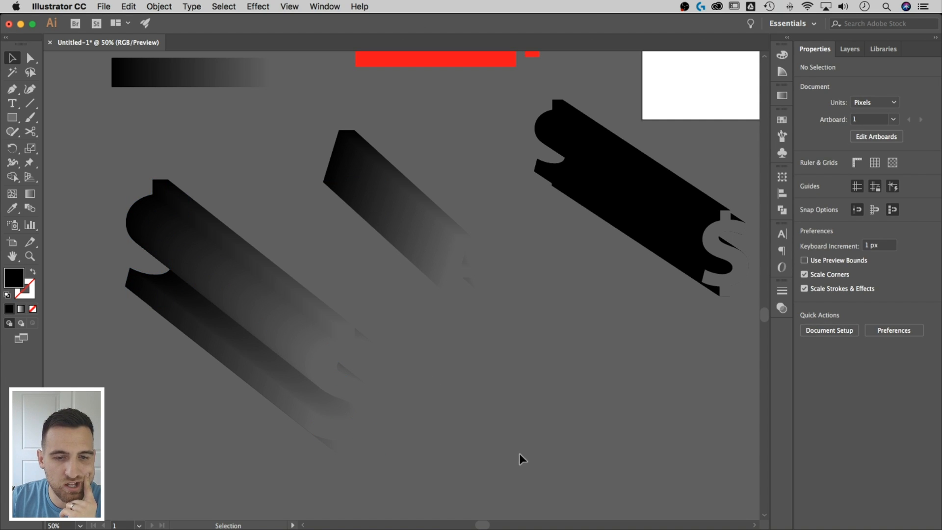
mouse_move(452, 393)
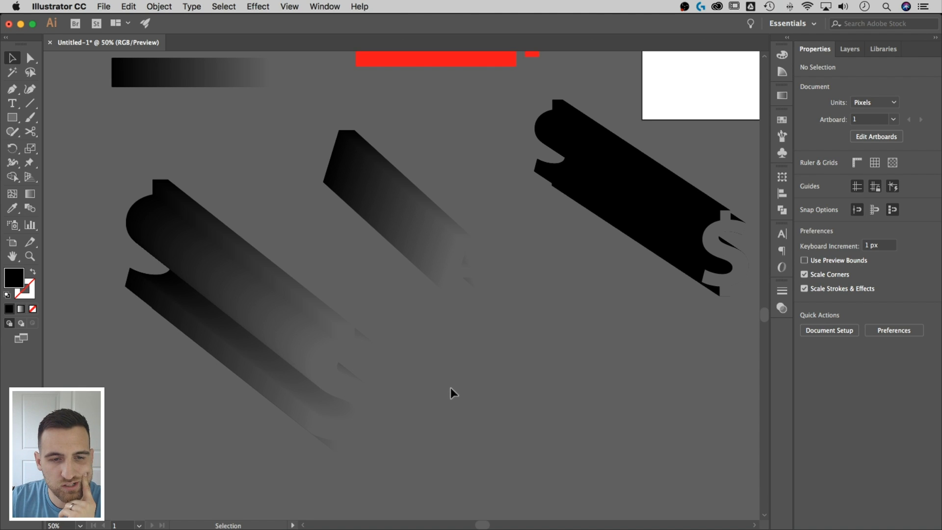
mouse_move(452, 422)
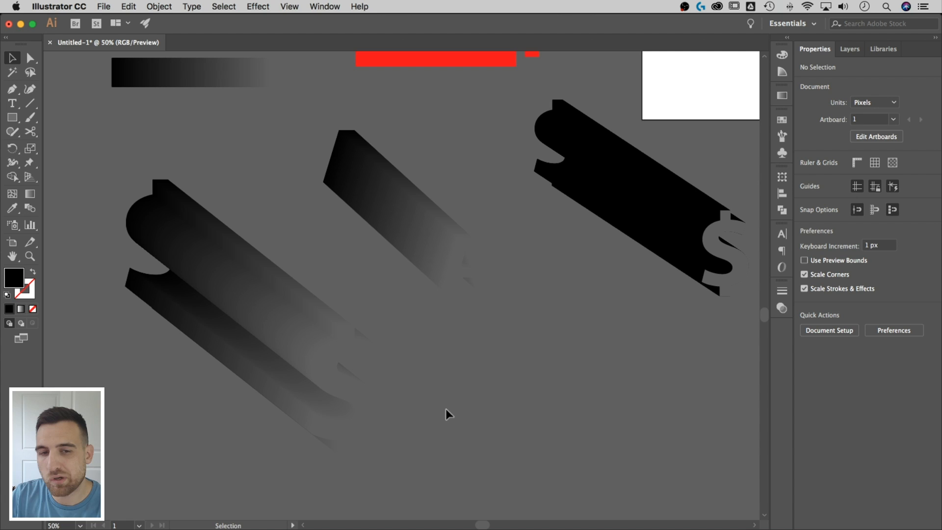
mouse_move(321, 262)
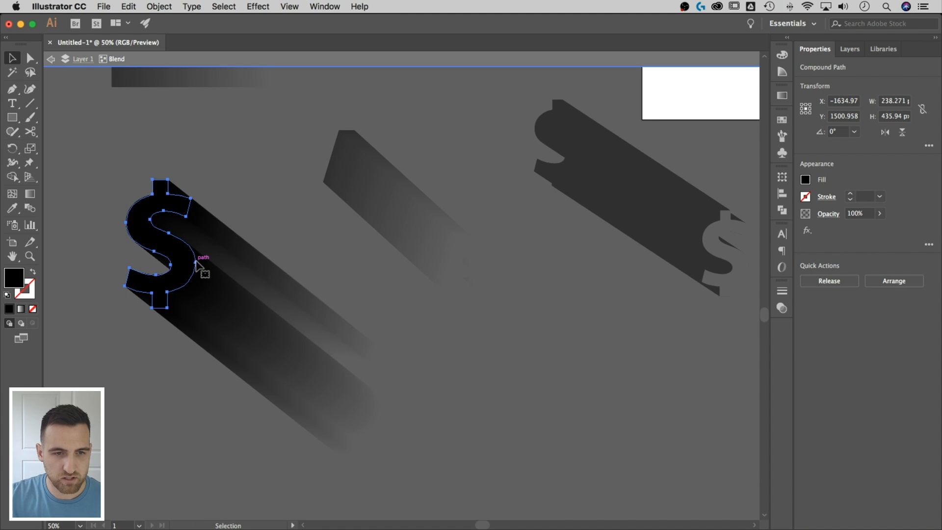
left_click(346, 249)
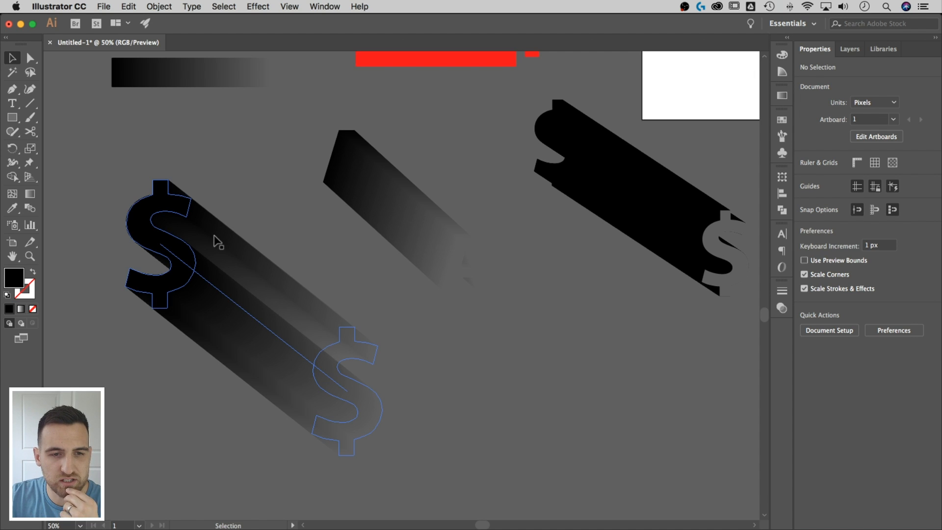
mouse_move(233, 265)
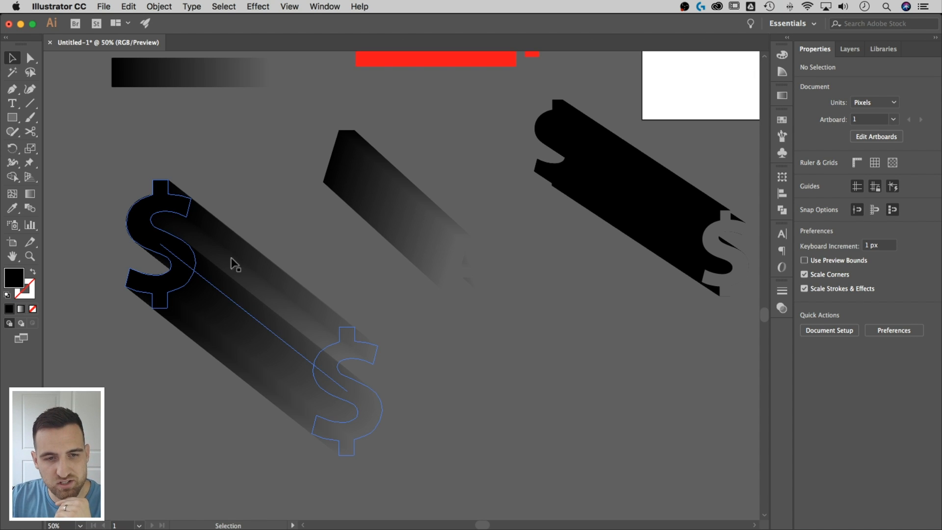
left_click(503, 391)
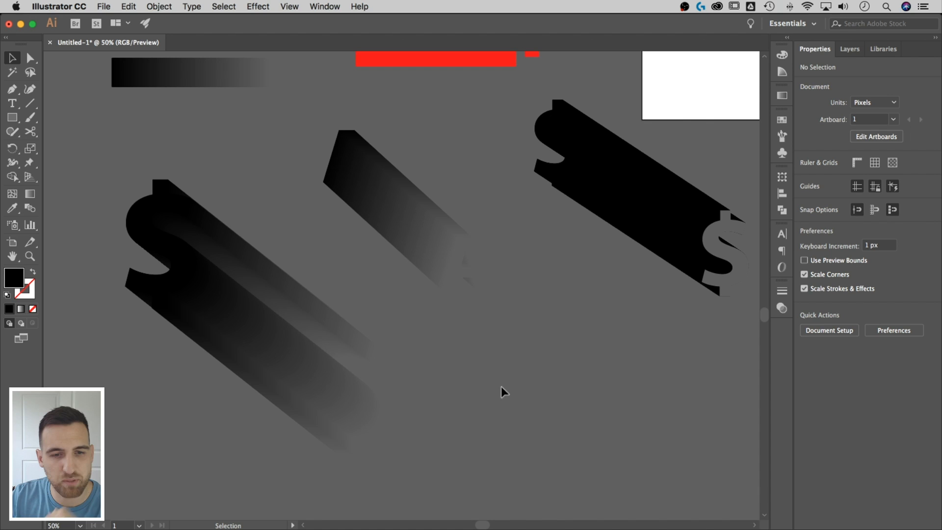
mouse_move(455, 373)
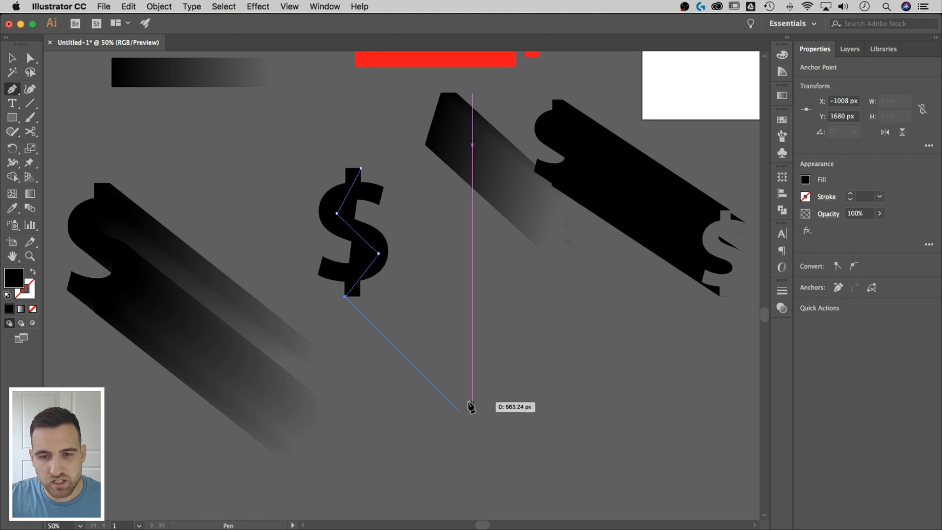
Place a corner point of the black diagonal shadow polygon off the middle $ glyph.
left_click(464, 415)
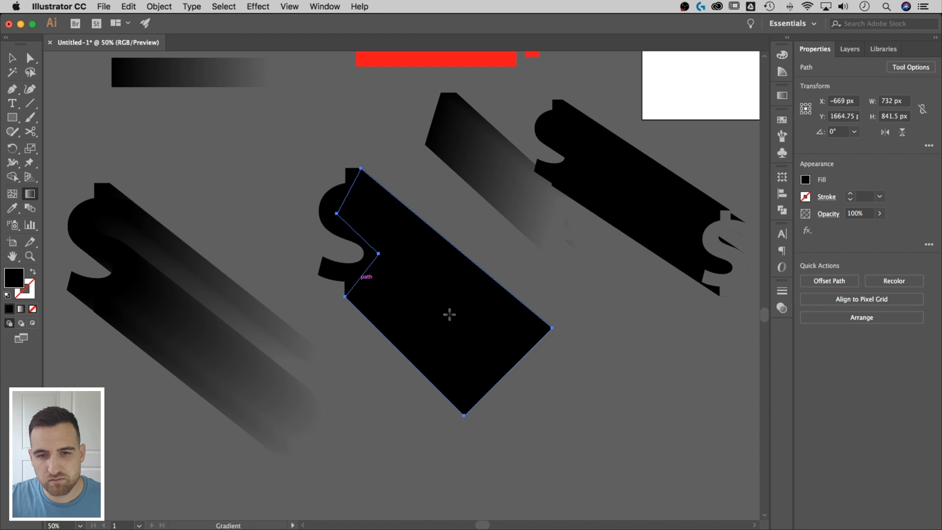
Fill the shadow shape with a black linear gradient whose end stop is 0% opacity.
left_click_drag(336, 291, 551, 291)
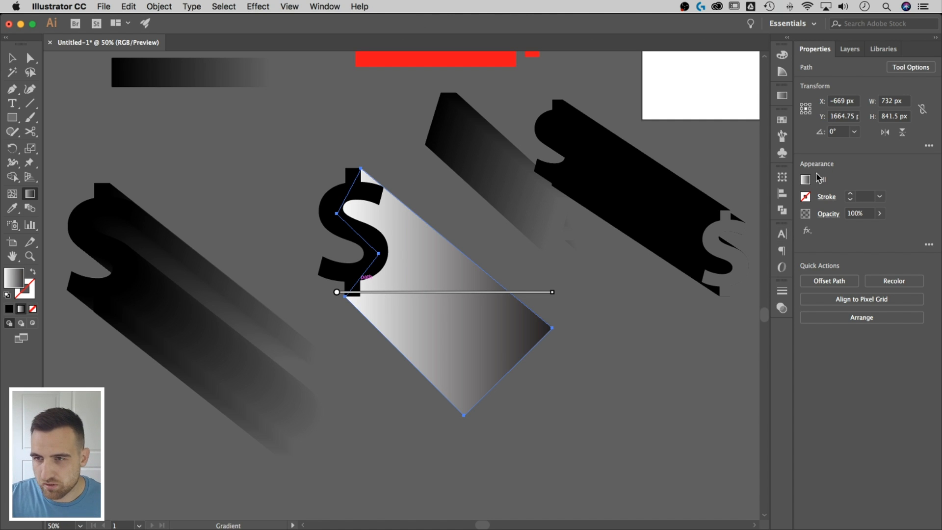
left_click(805, 180)
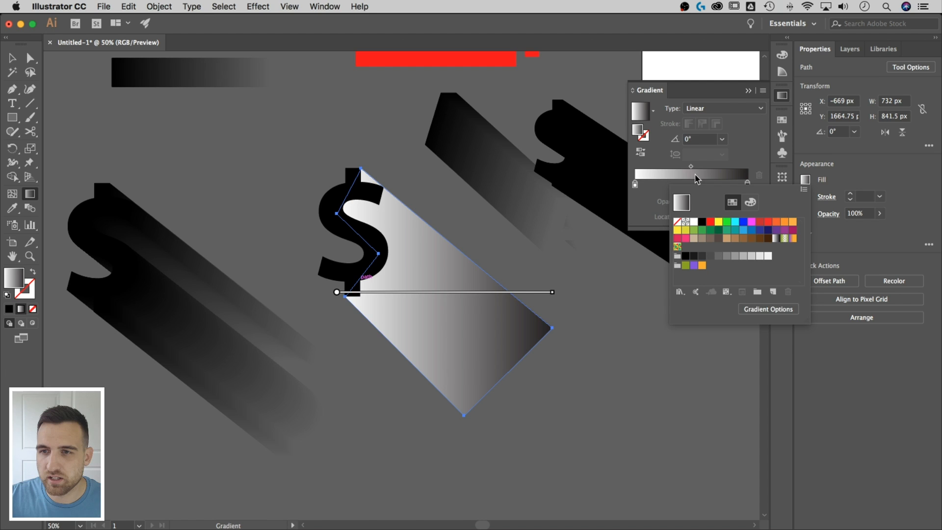
left_click(634, 185)
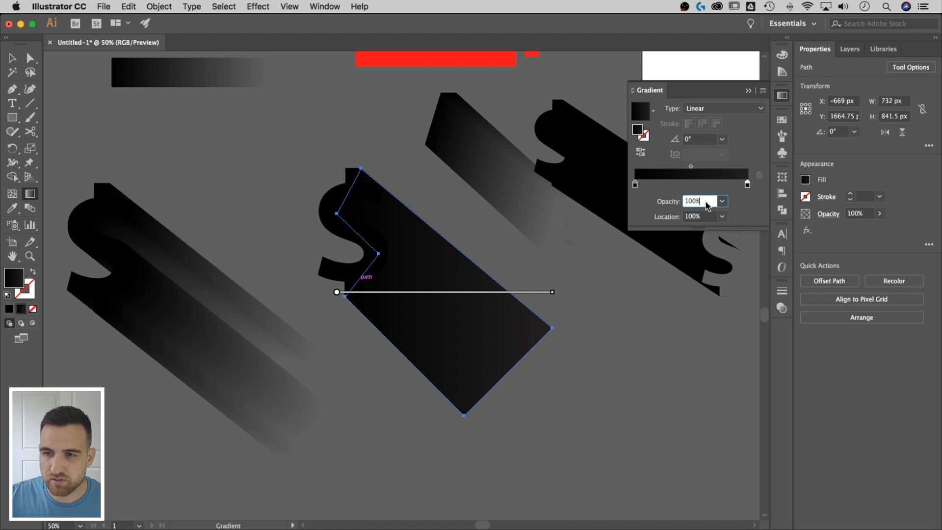
type("0%")
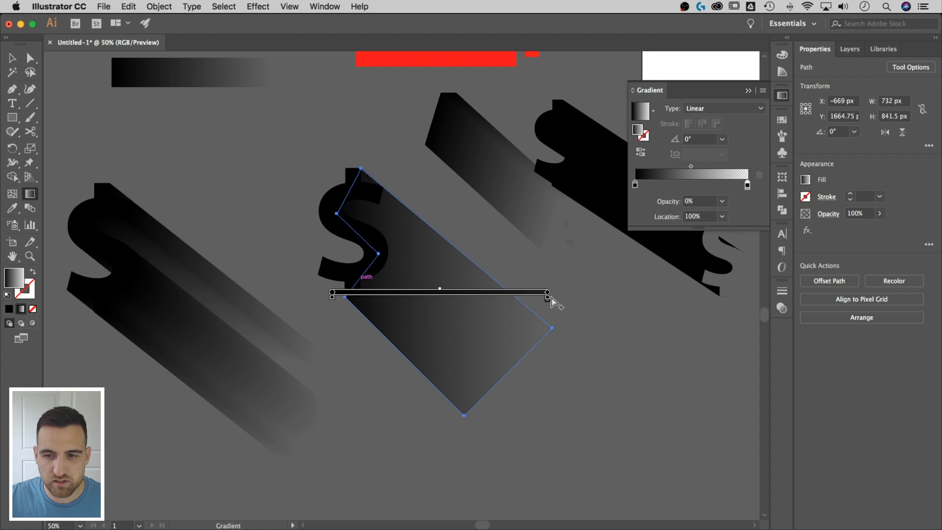
Angle the gradient along the shadow's down-right diagonal and lower the shape's opacity.
left_click_drag(547, 294, 502, 418)
type("15")
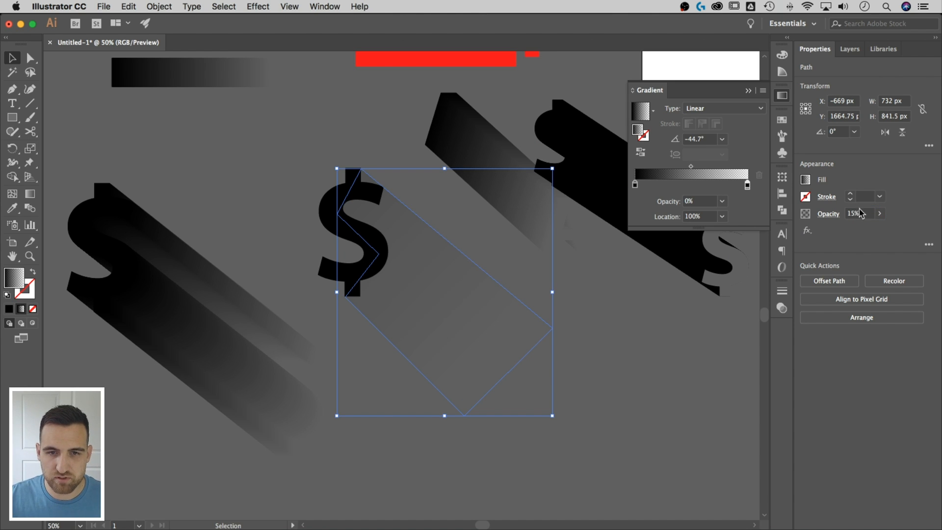
left_click(508, 344)
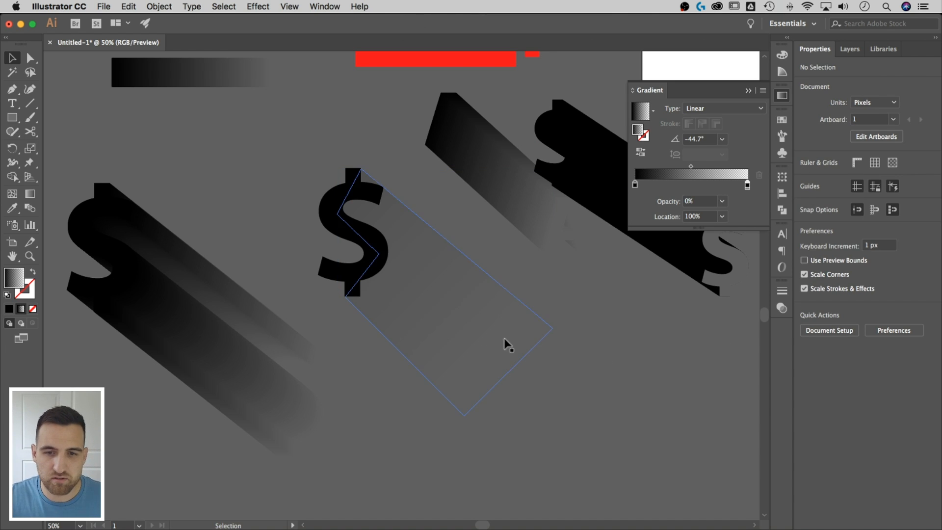
left_click(445, 300)
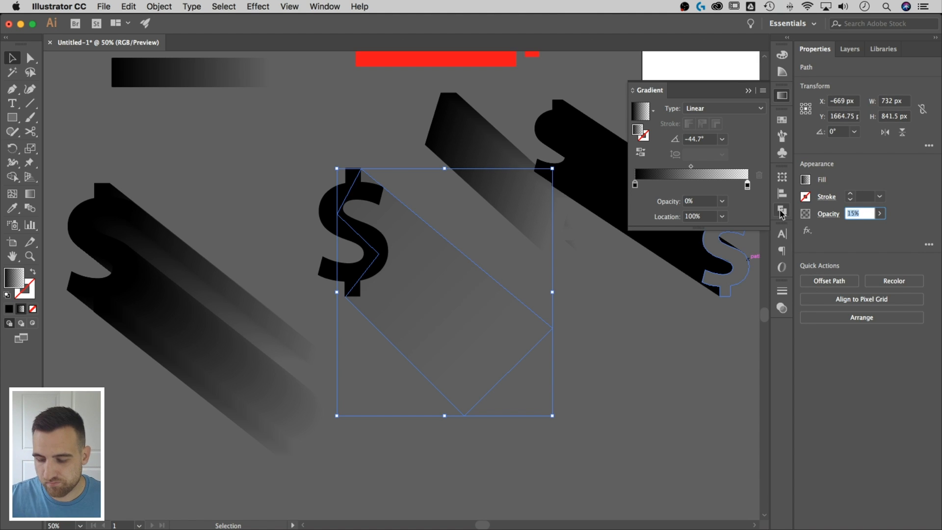
left_click(586, 339)
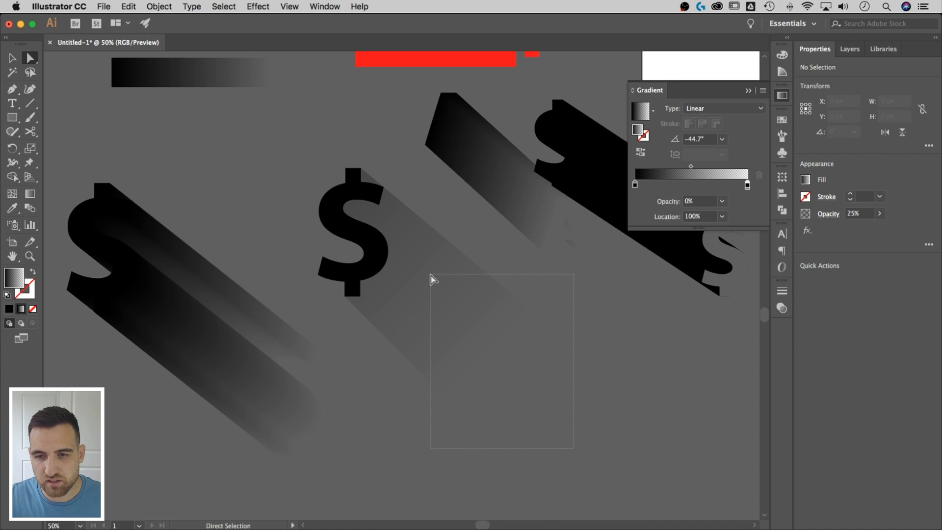
Select the left $ glyph's blended shadow and reduce its opacity in Properties.
left_click_drag(433, 279, 565, 303)
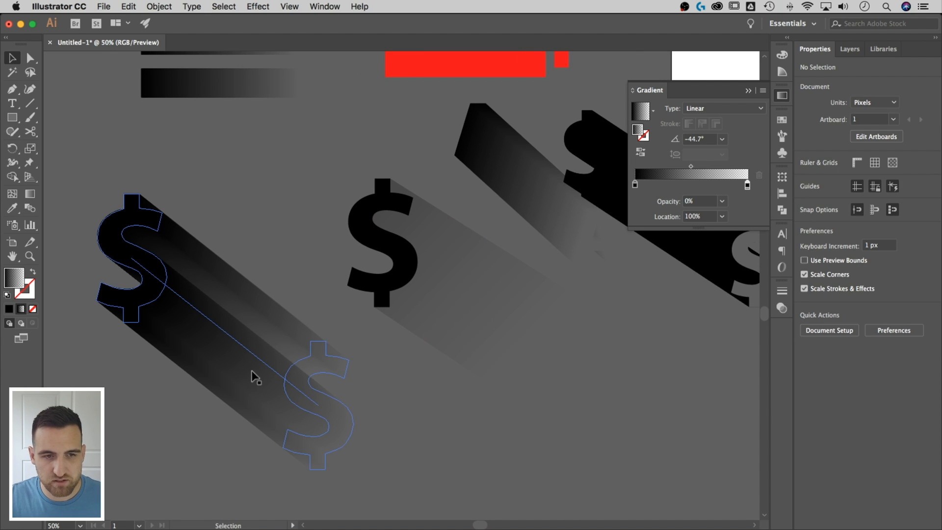
left_click(393, 239)
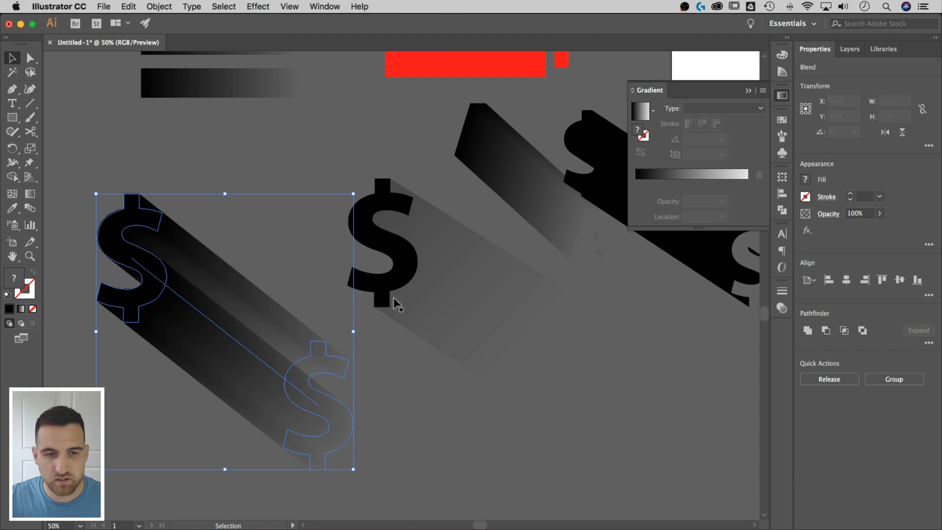
left_click(853, 213)
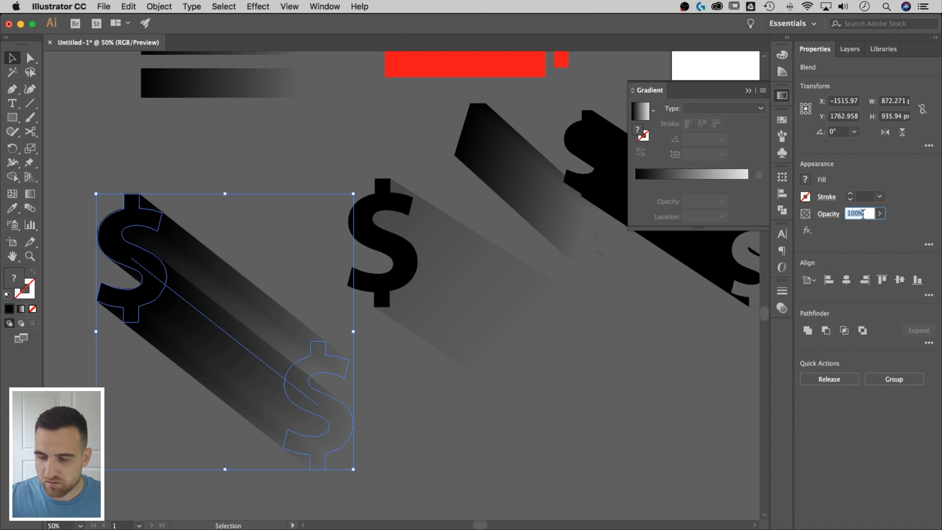
left_click(244, 189)
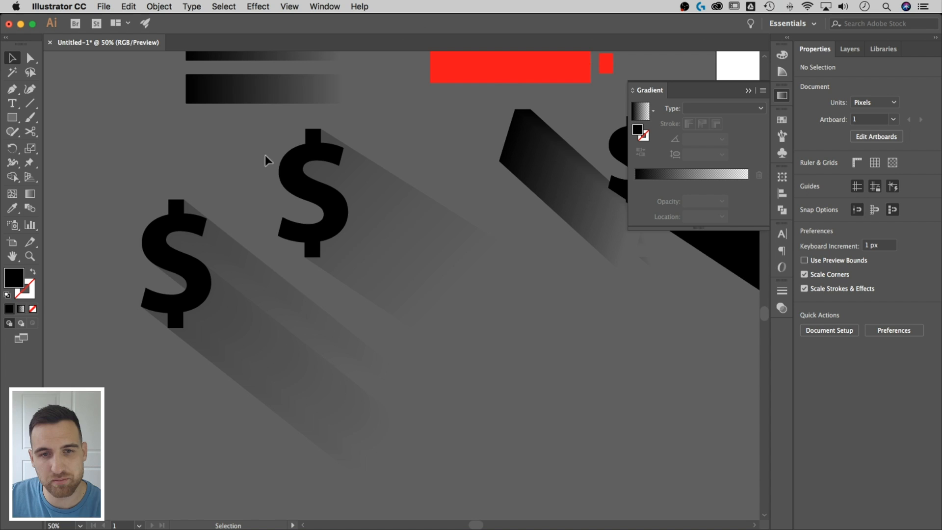
left_click(315, 134)
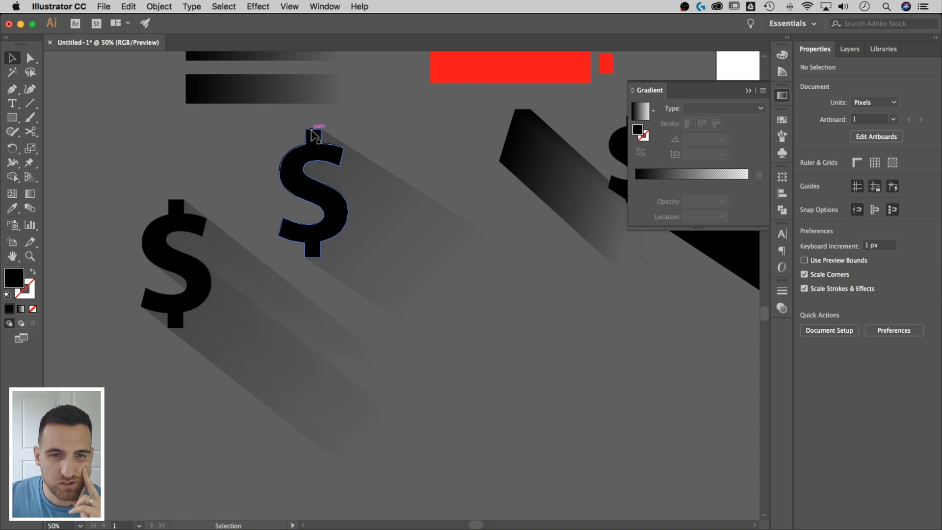
left_click(284, 194)
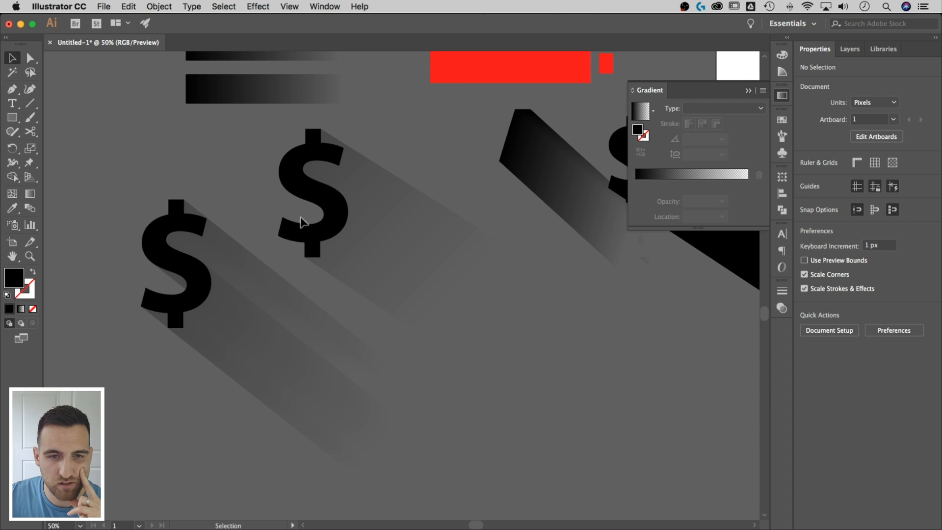
mouse_move(171, 291)
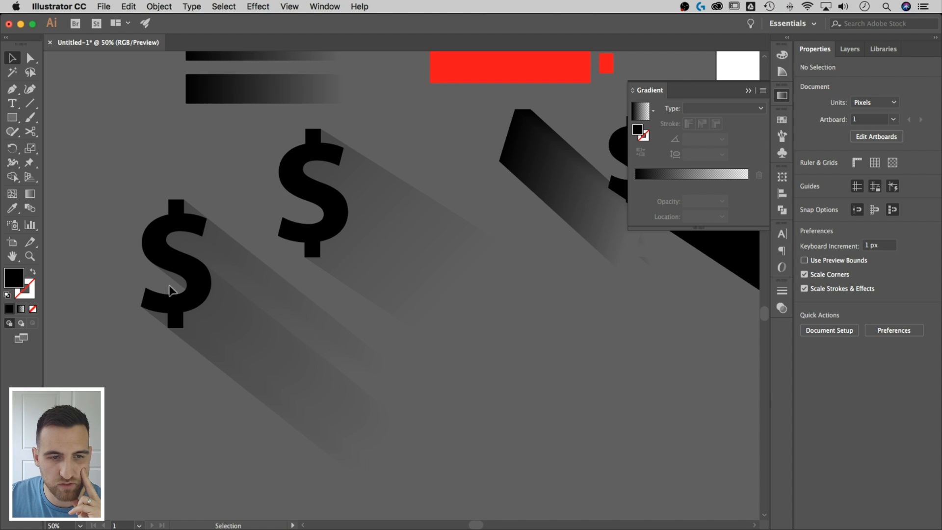
left_click(174, 264)
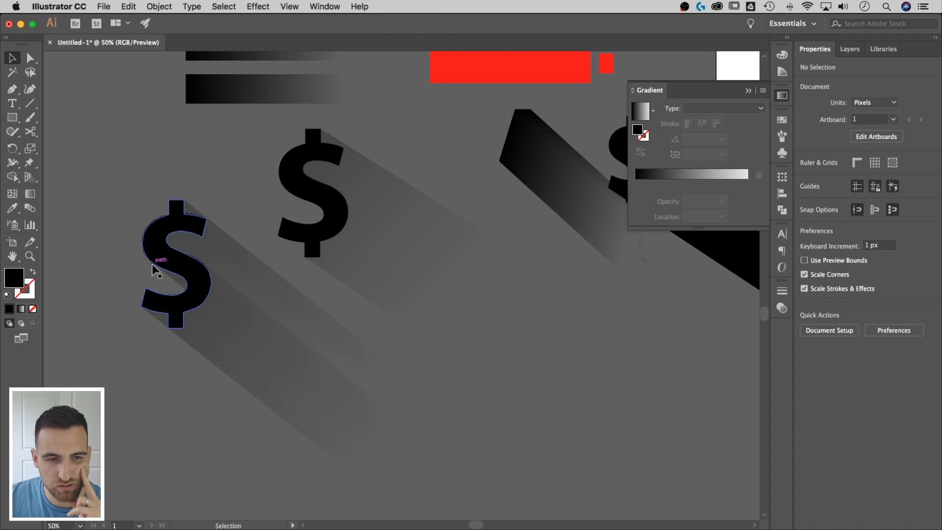
left_click(105, 262)
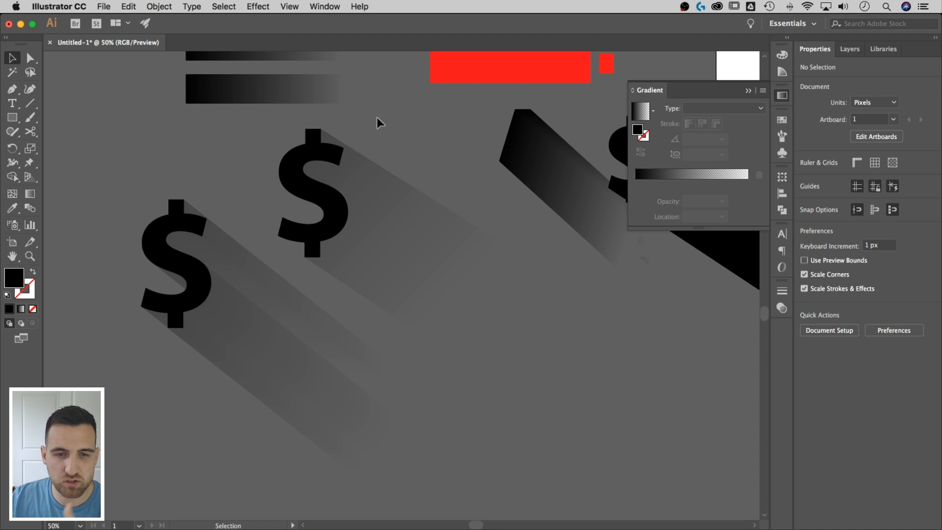
mouse_move(258, 190)
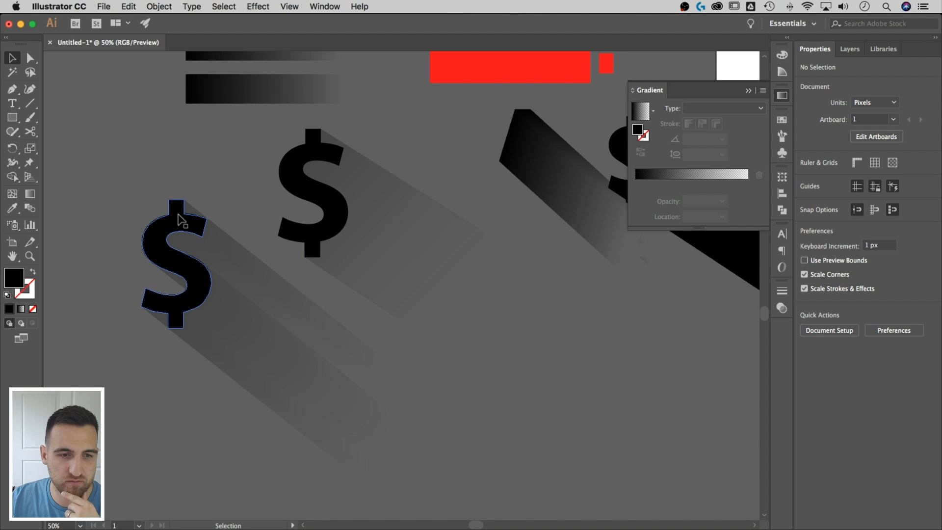
left_click(176, 264)
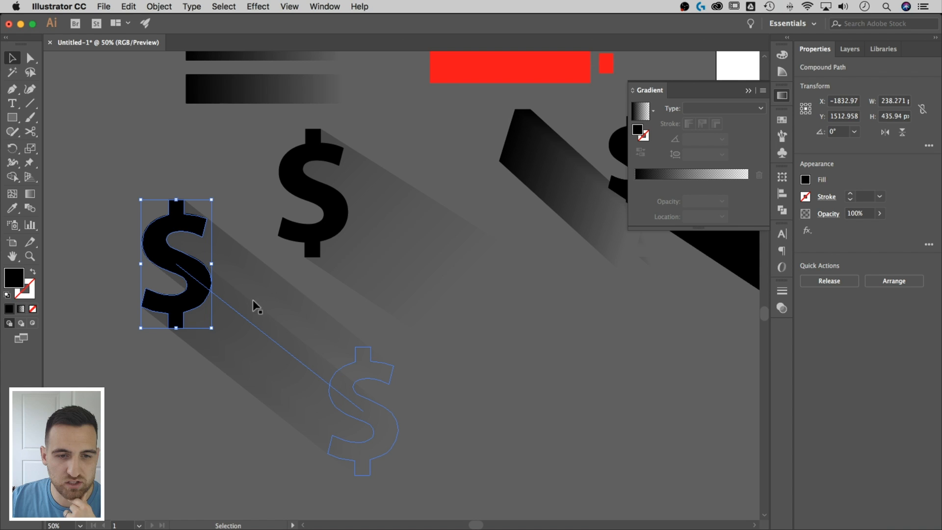
left_click(477, 358)
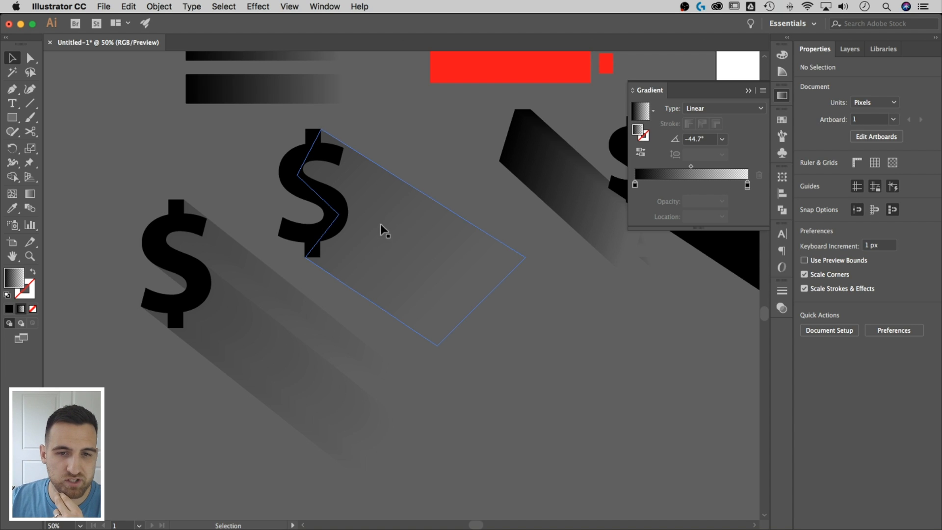
left_click(454, 183)
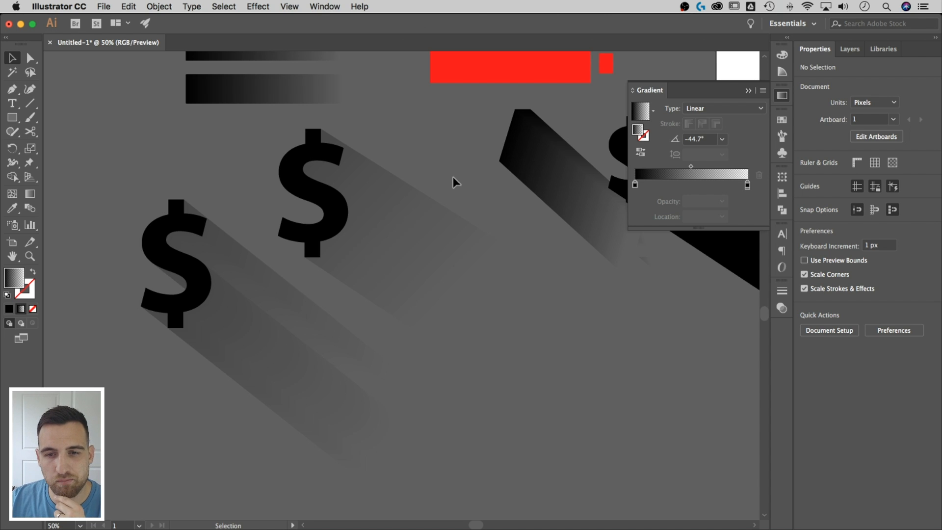
left_click(324, 198)
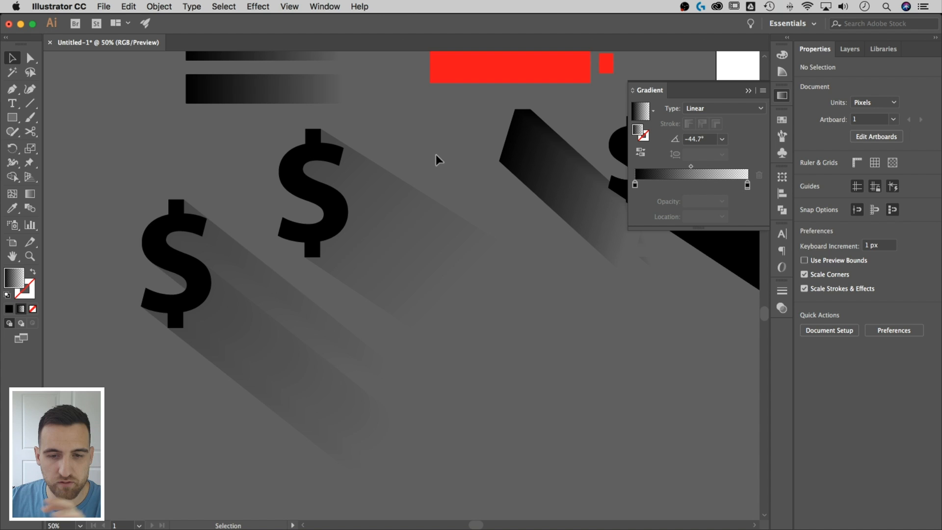
mouse_move(335, 62)
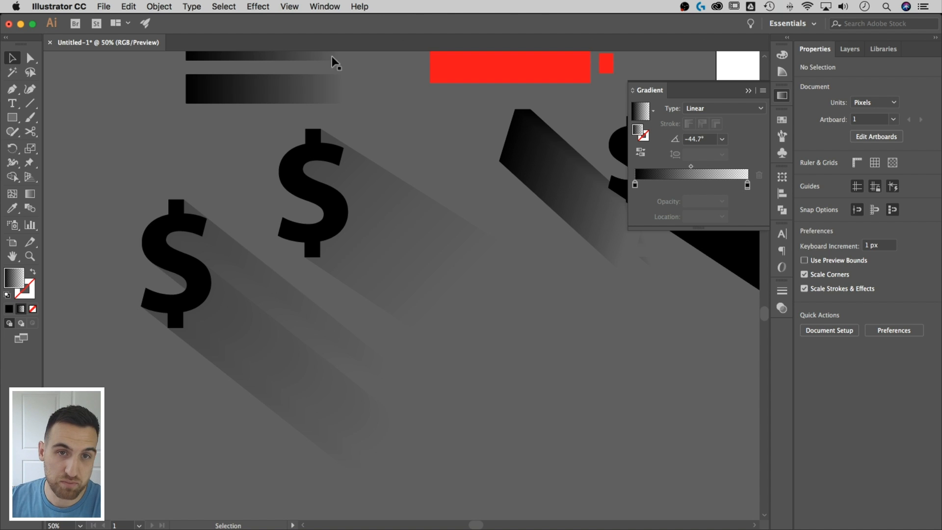
left_click(289, 6)
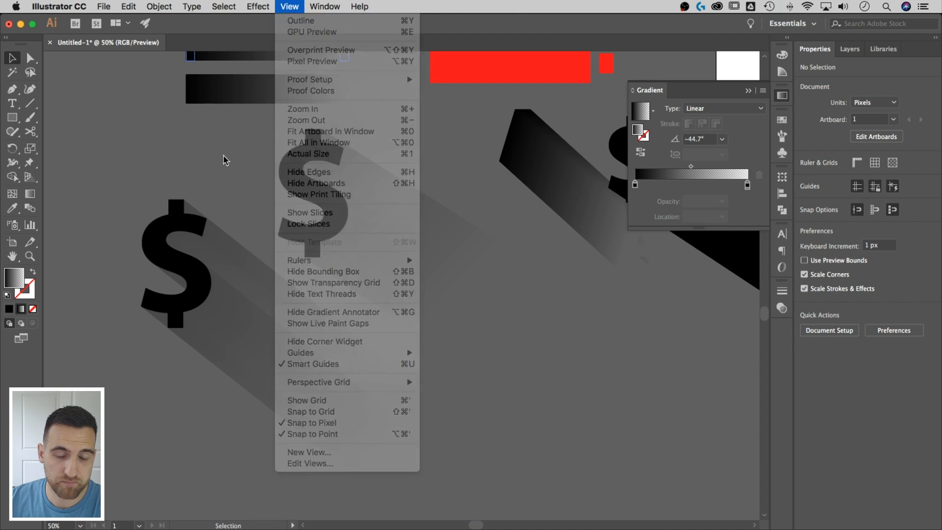
left_click(289, 6)
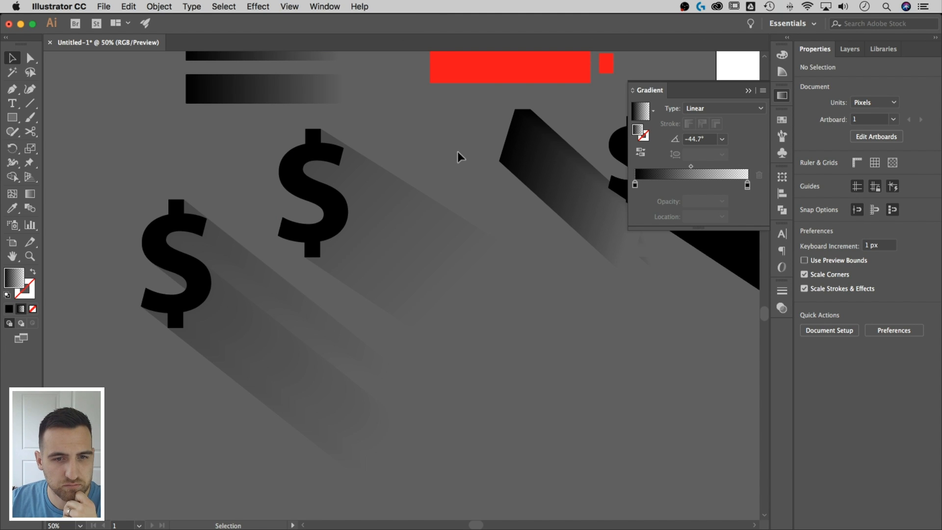
left_click(174, 265)
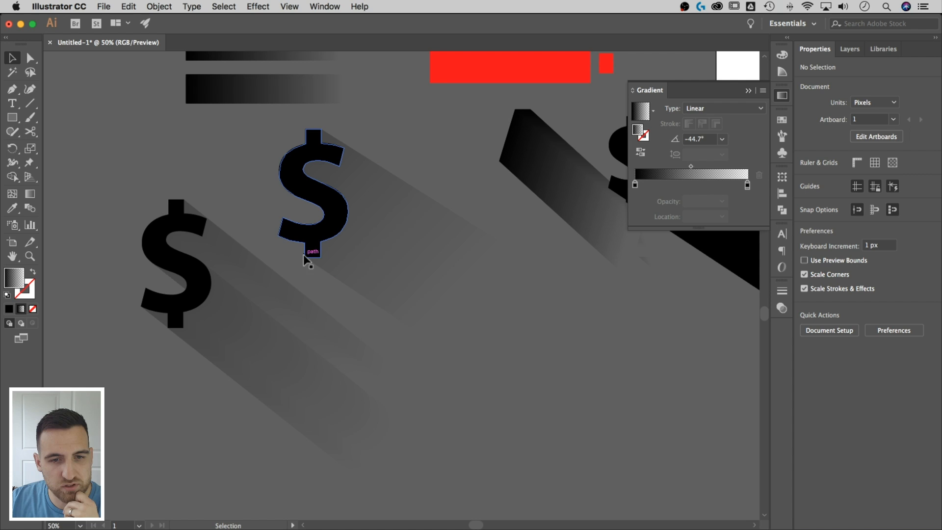
left_click(407, 110)
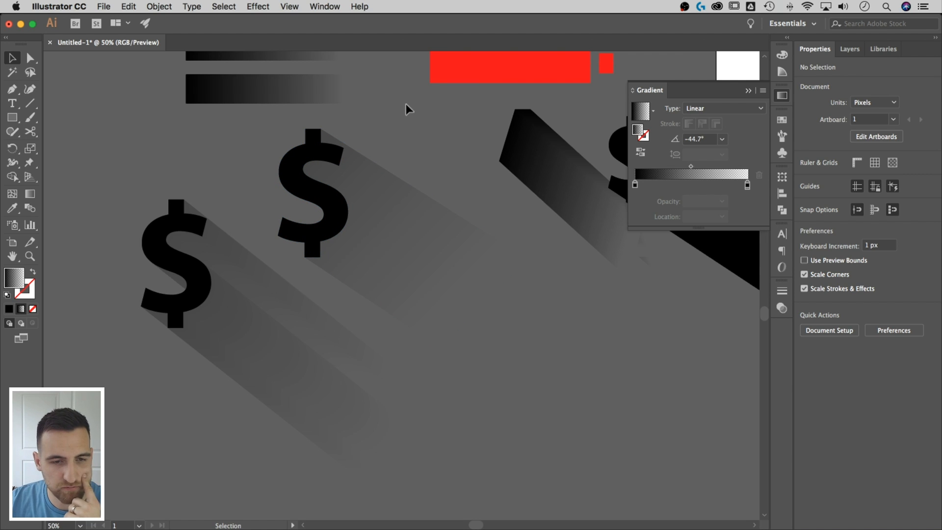
mouse_move(415, 117)
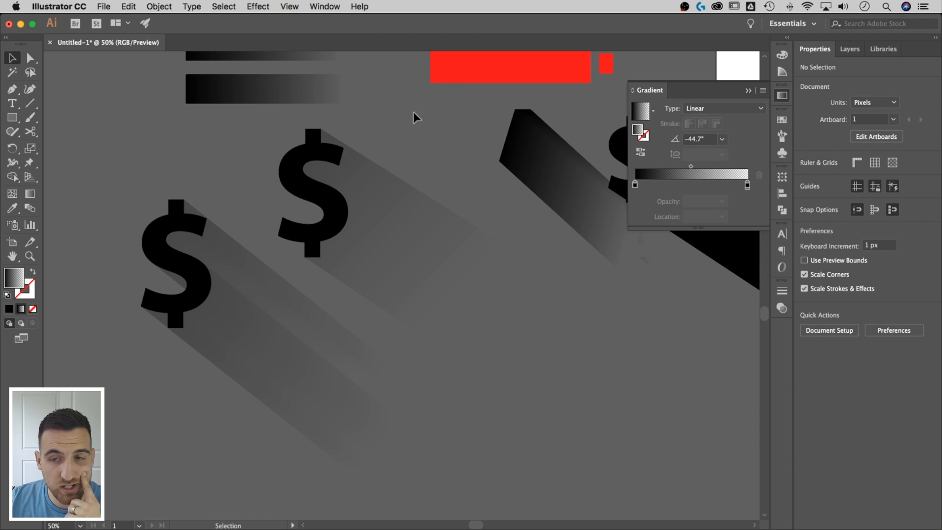